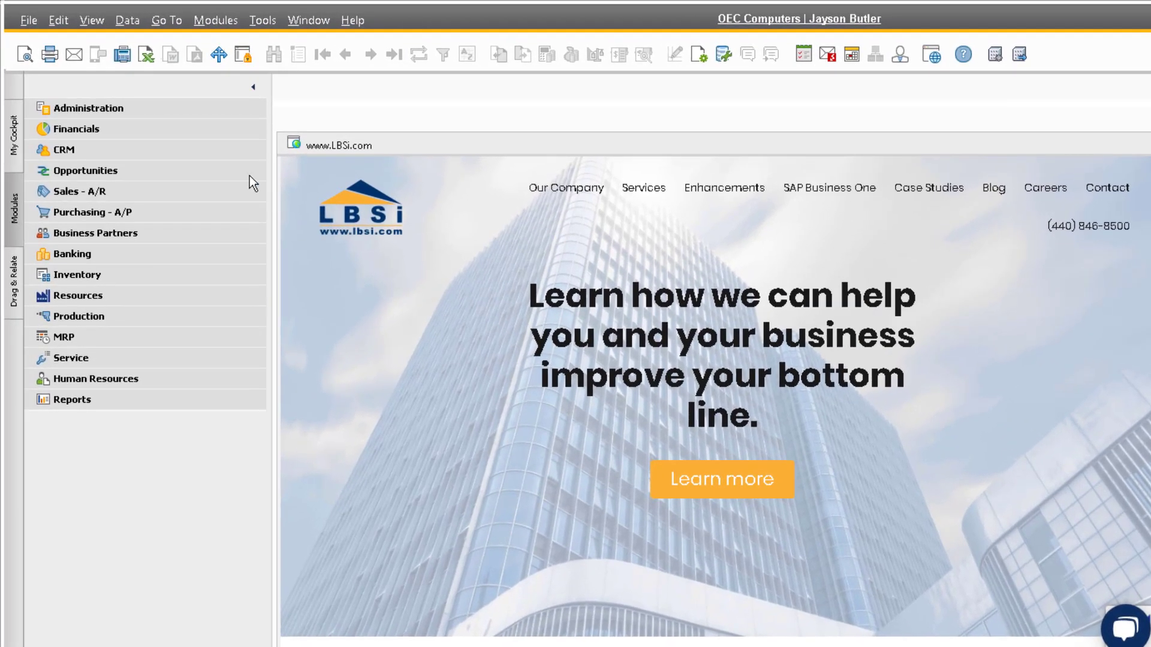
Step: Navigate Administration > System Initialization to the General Authorizations window
left_click(88, 108)
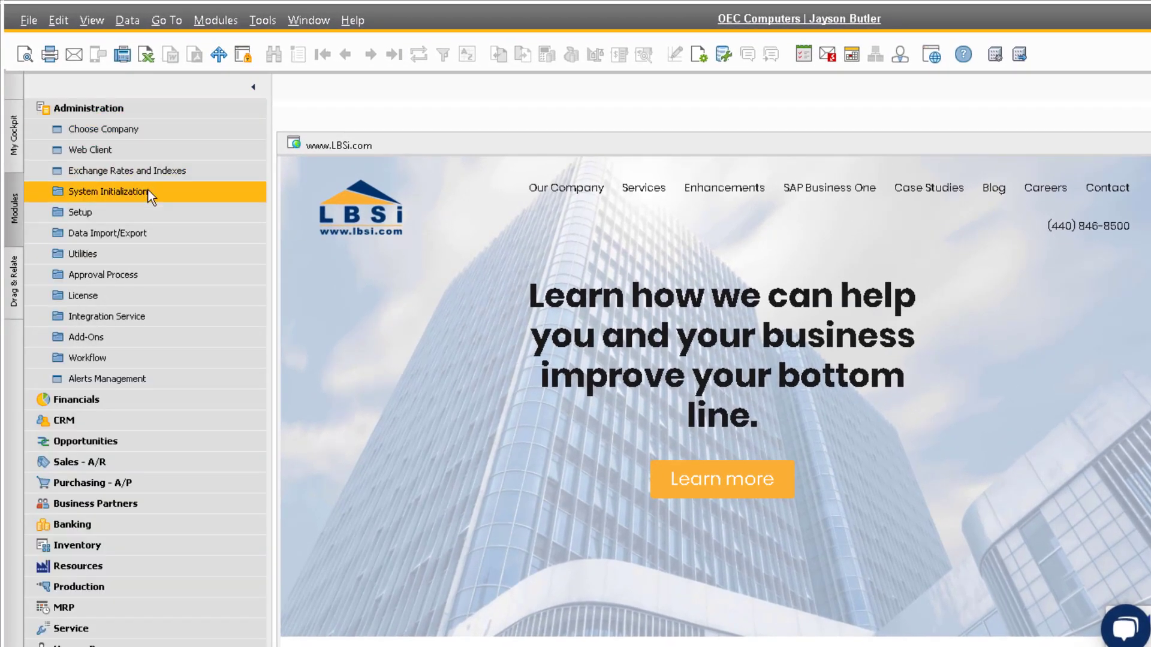
left_click(109, 192)
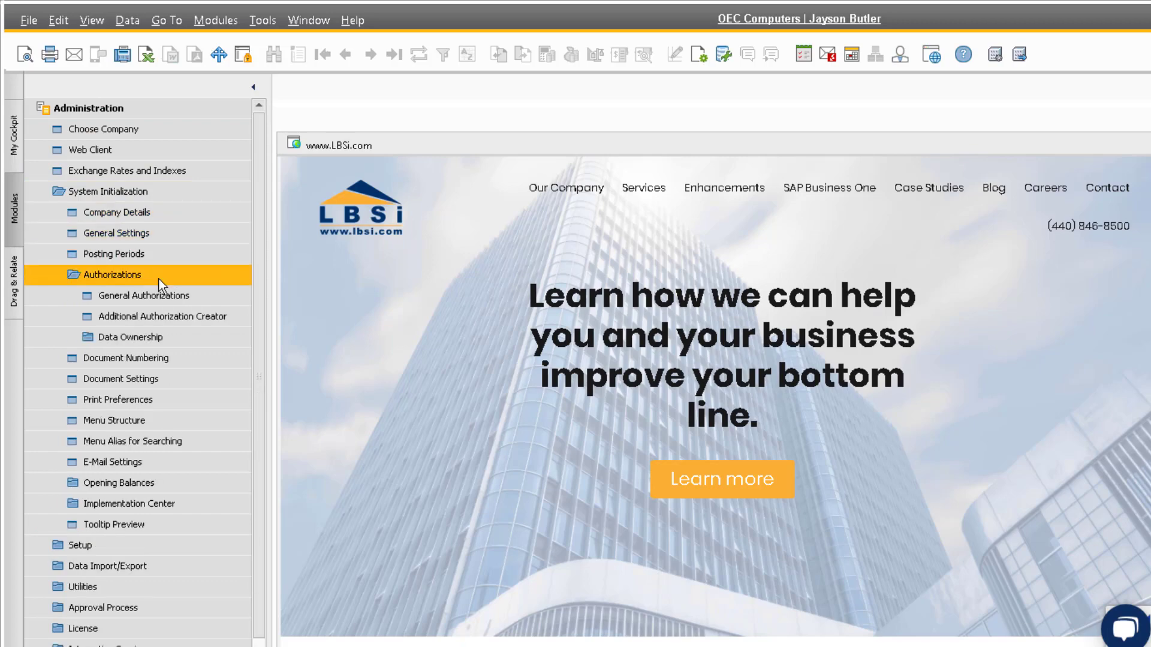
left_click(145, 295)
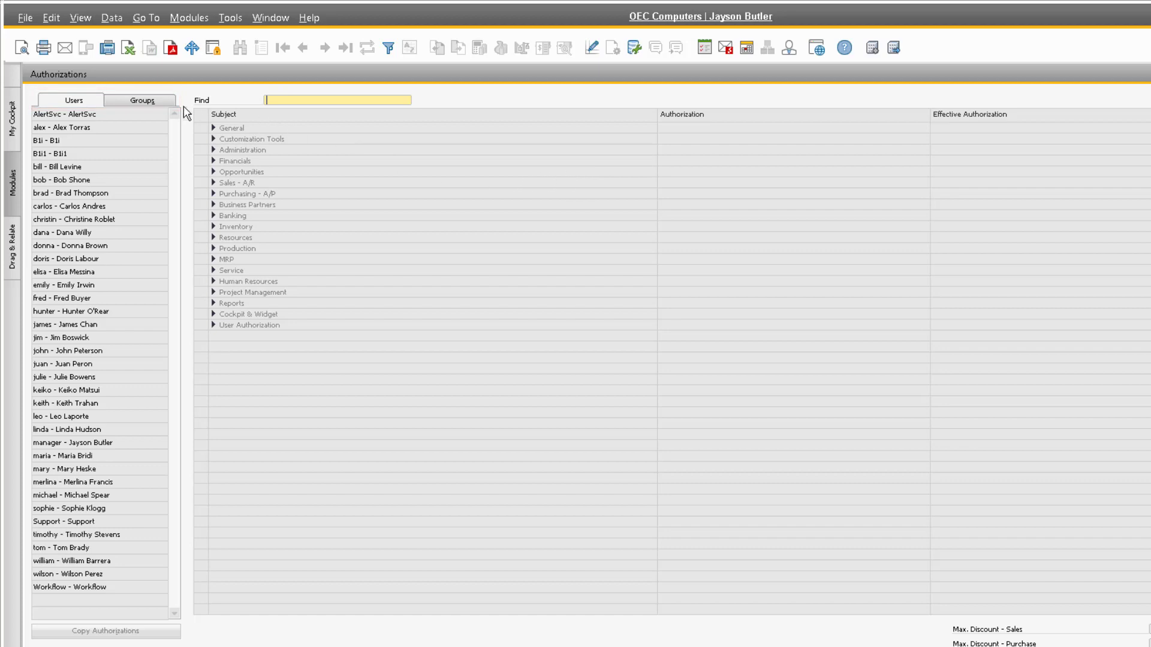
left_click(142, 100)
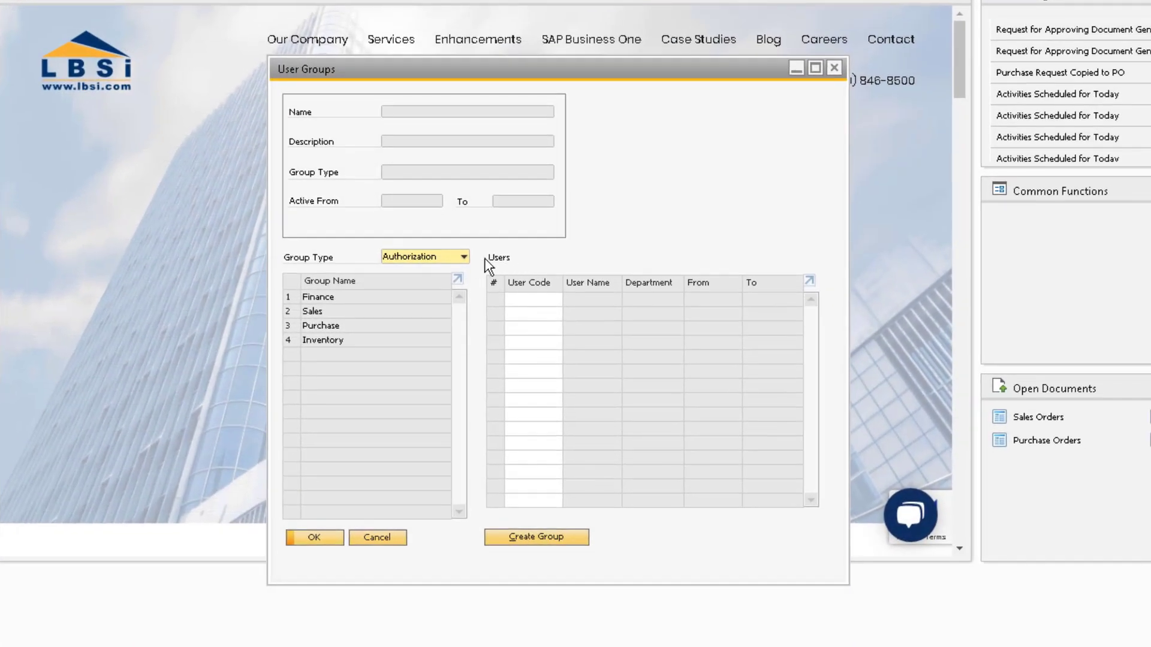
left_click(463, 256)
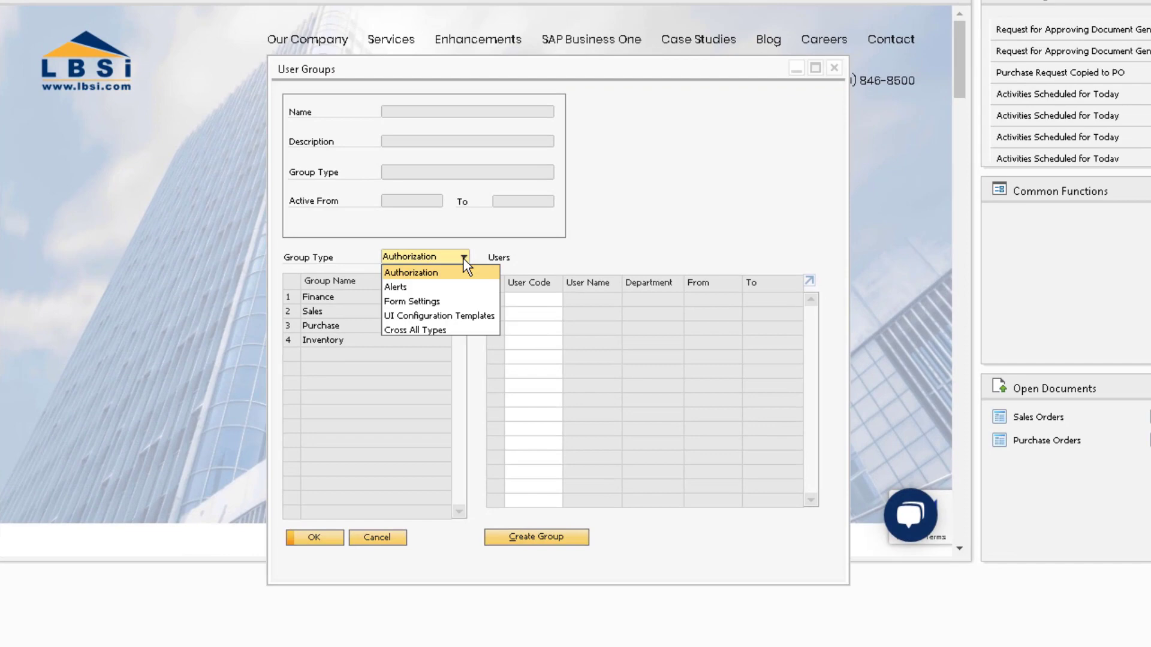
left_click(414, 330)
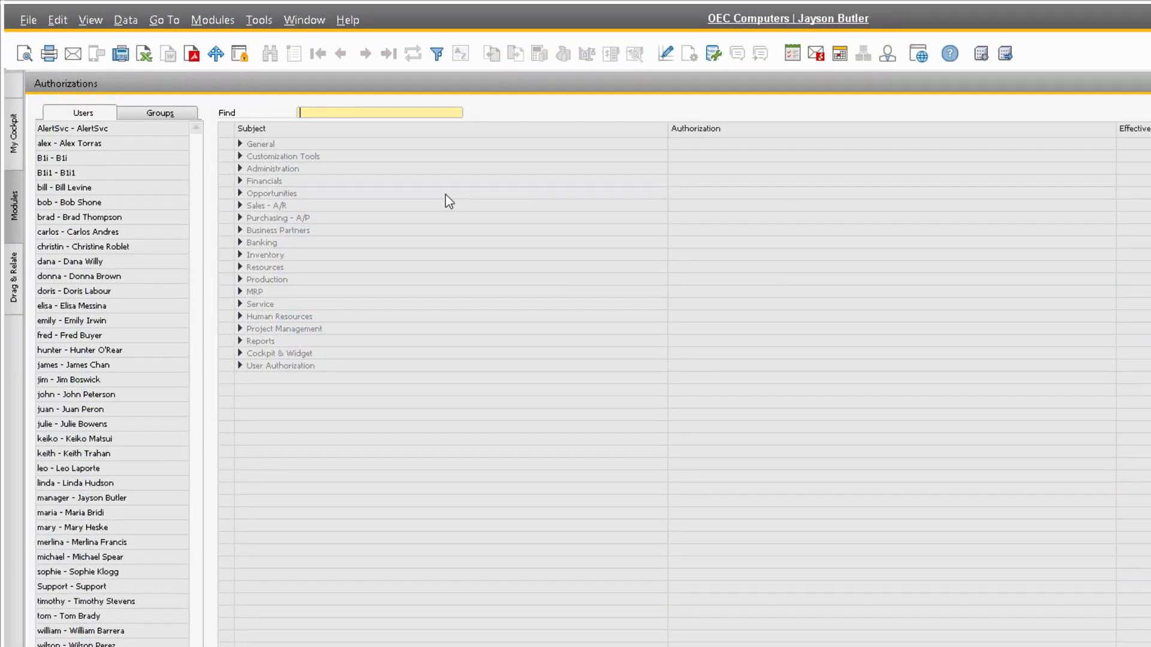
mouse_move(96, 341)
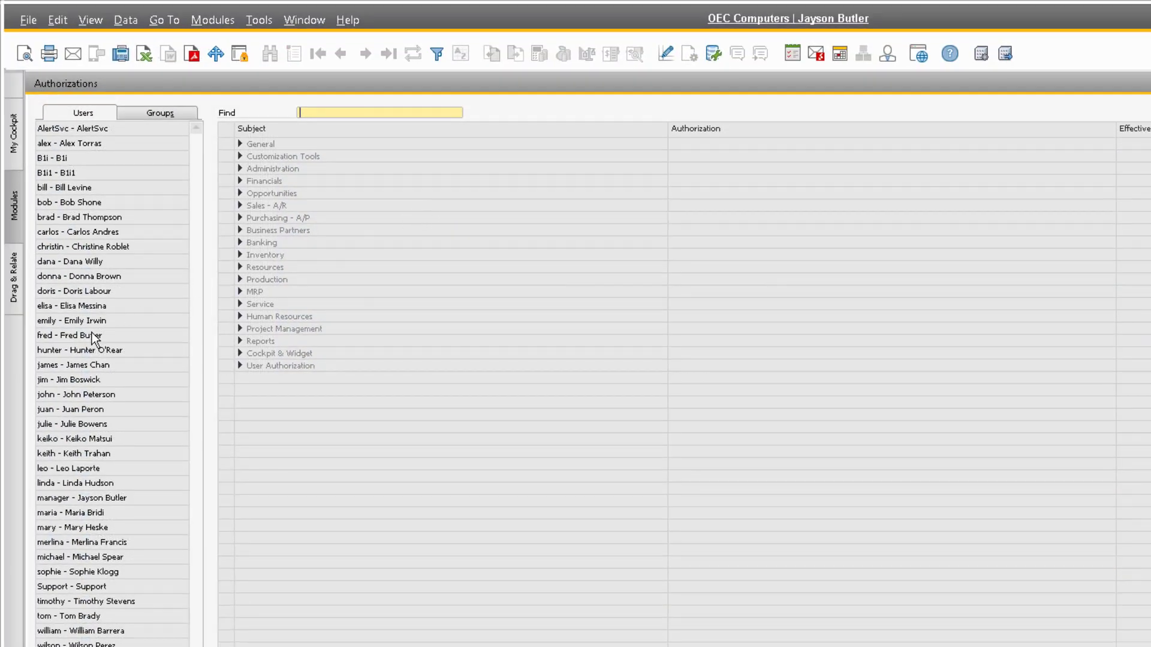
Step: Load Fred Buyer's authorizations and browse the General, Customization Tools and Sales - A/R subjects
left_click(69, 336)
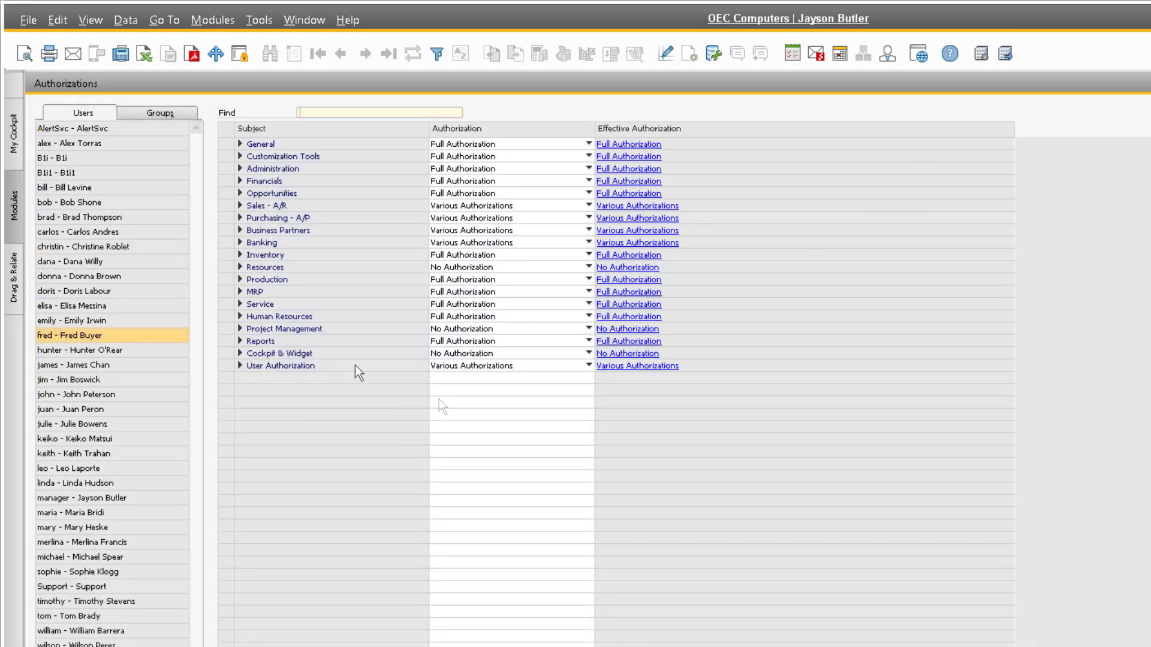
left_click(240, 144)
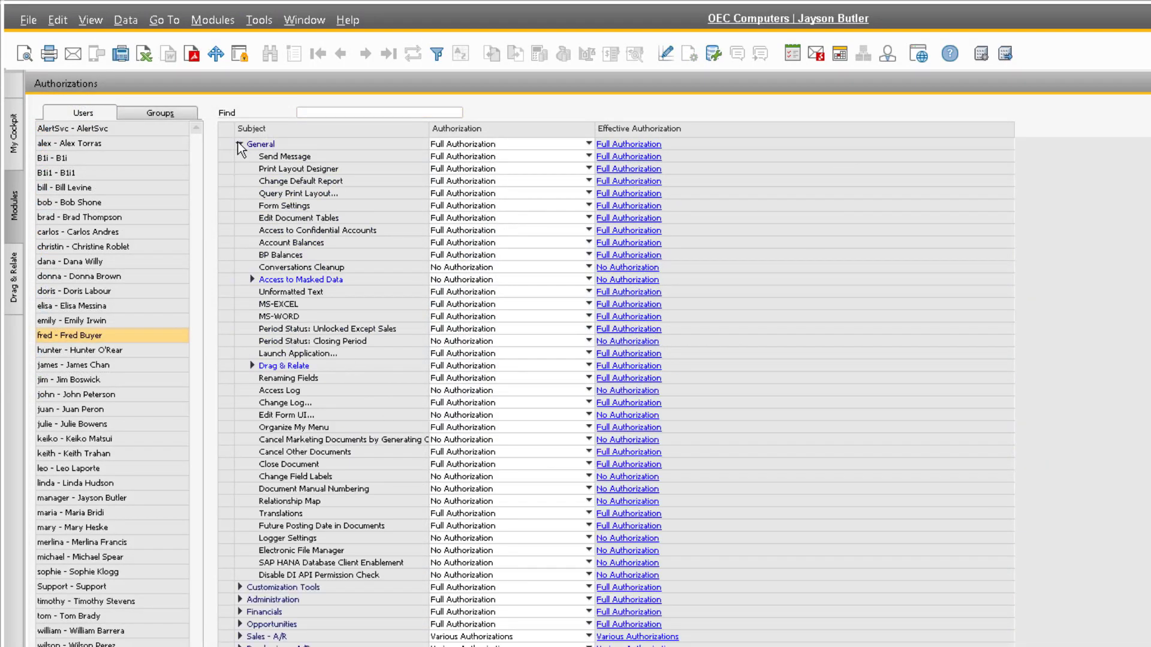
left_click(239, 144)
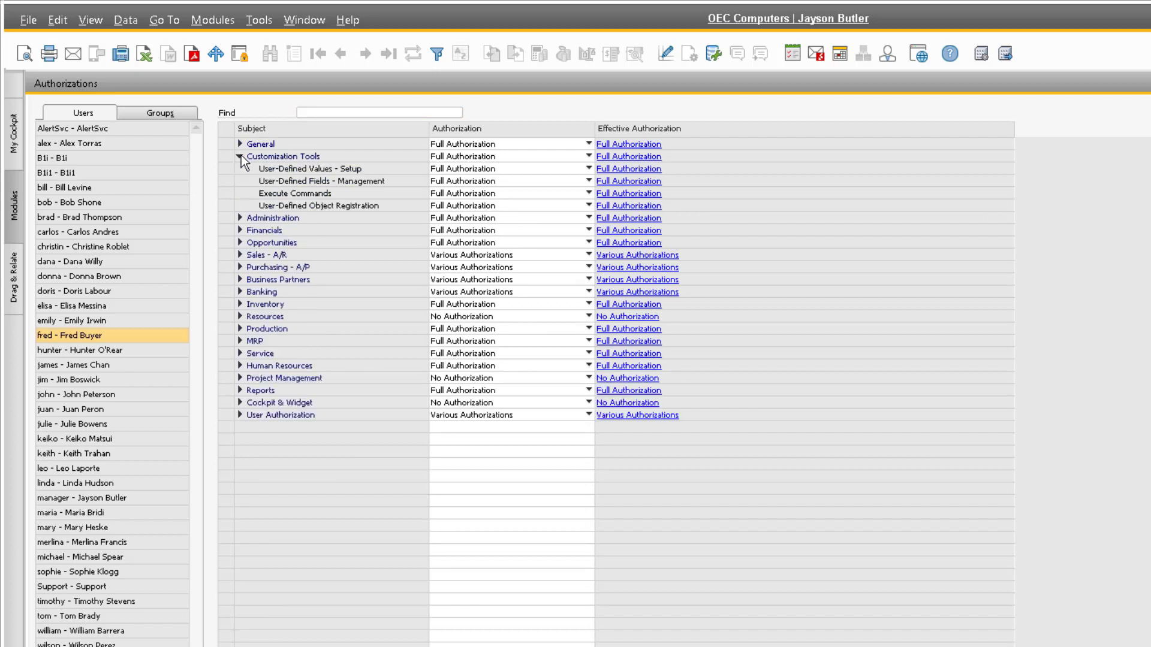
left_click(239, 156)
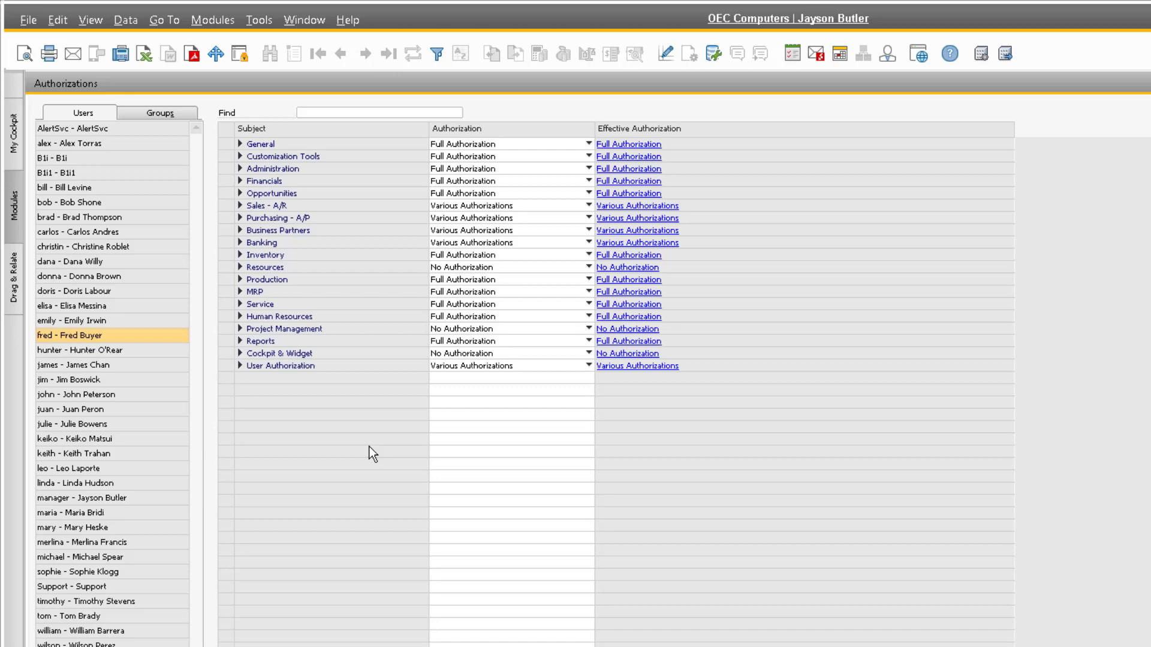
left_click(240, 205)
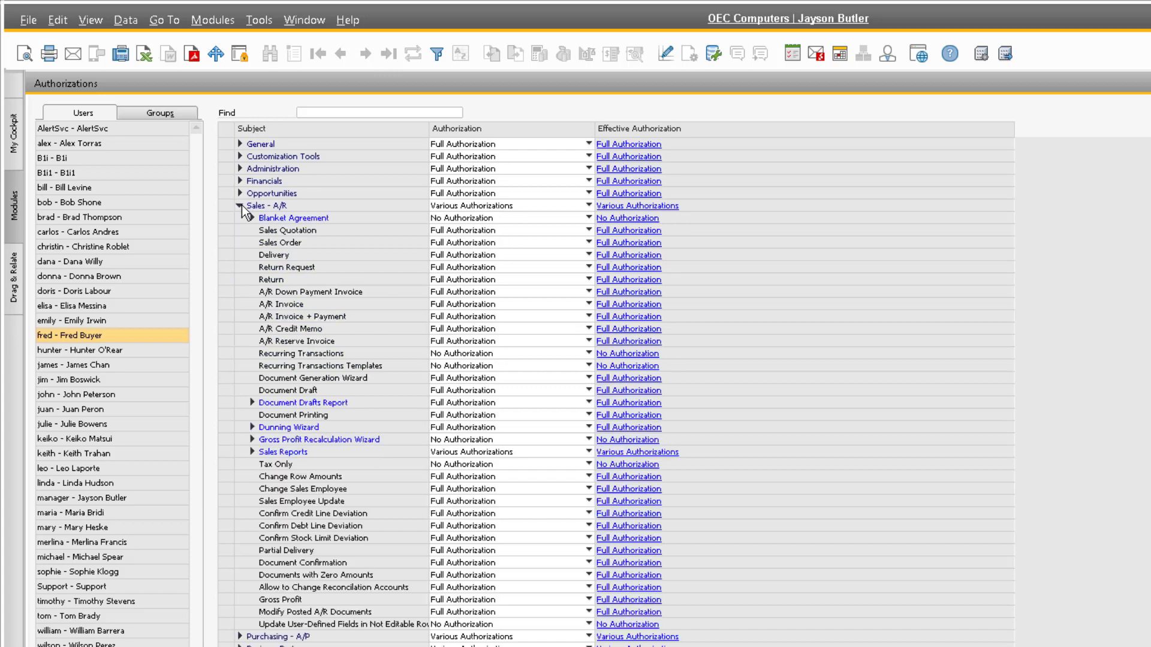
mouse_move(525, 246)
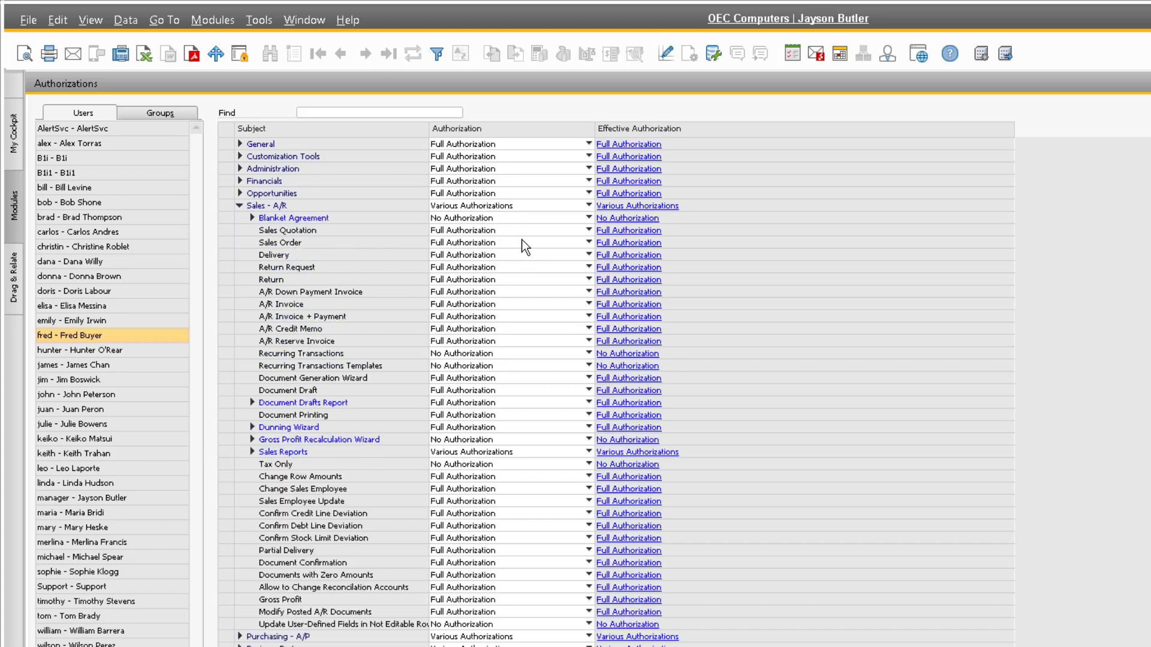
left_click(588, 255)
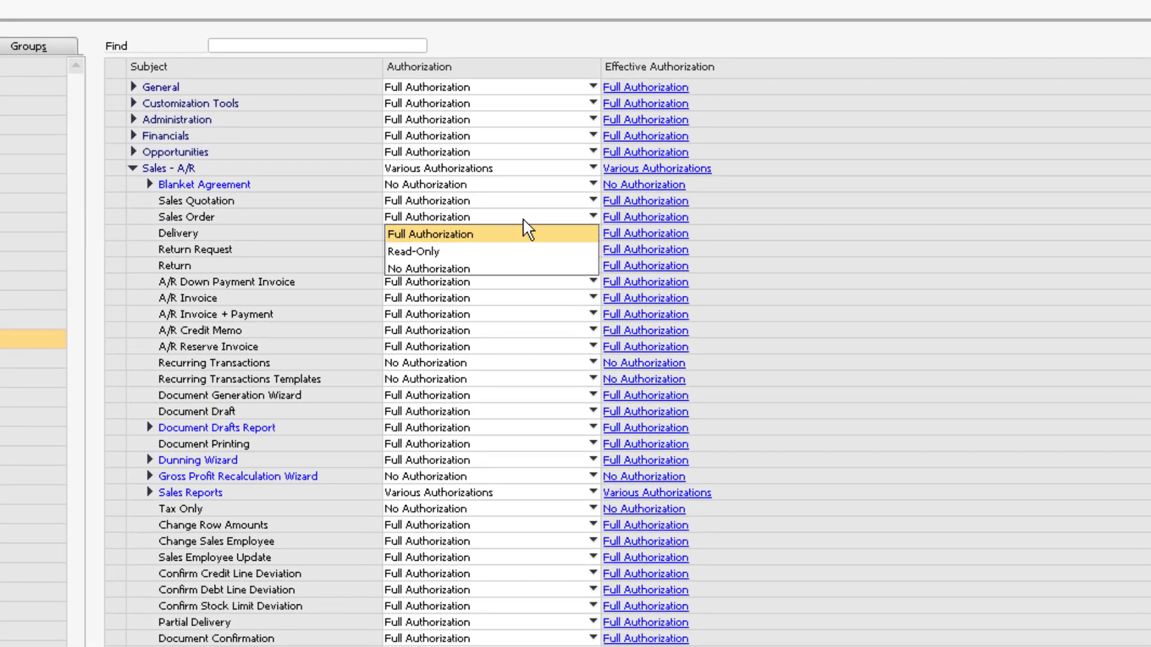
Step: Set Fred Buyer's Sales Order authorization to No Authorization and update
left_click(429, 233)
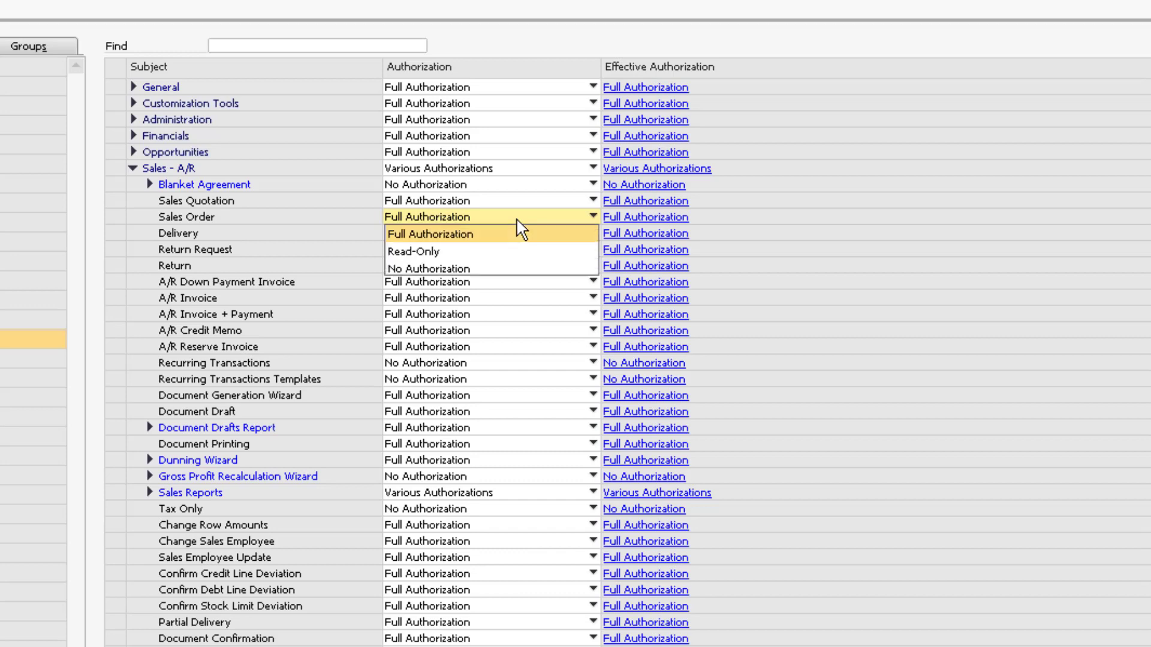
left_click(412, 268)
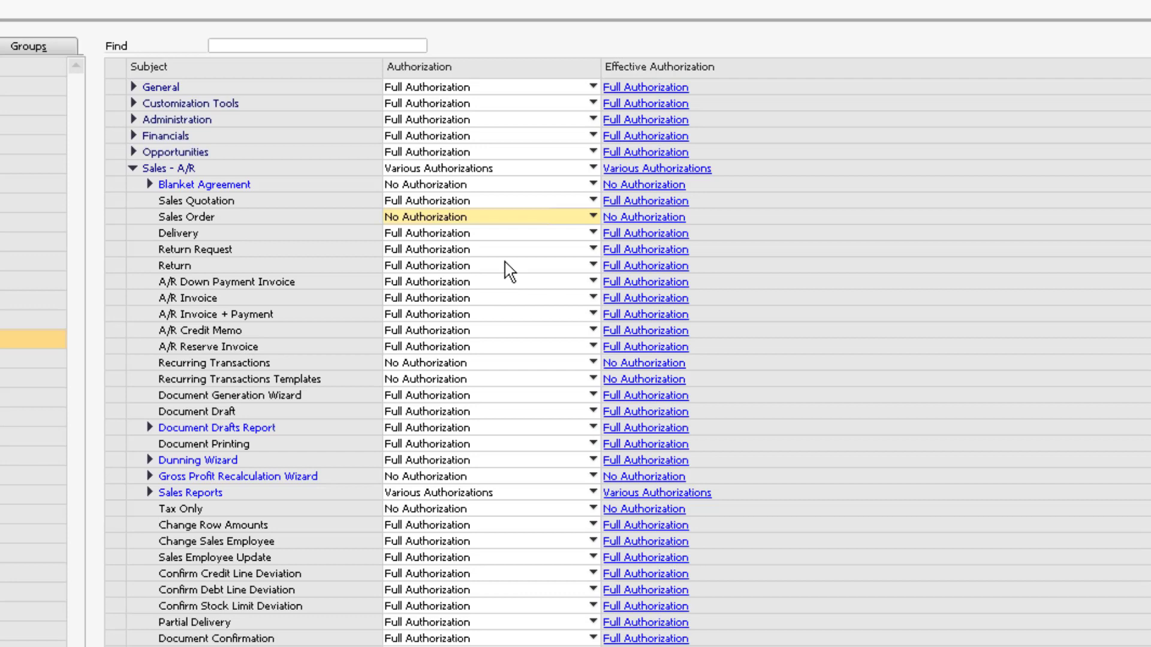
mouse_move(511, 227)
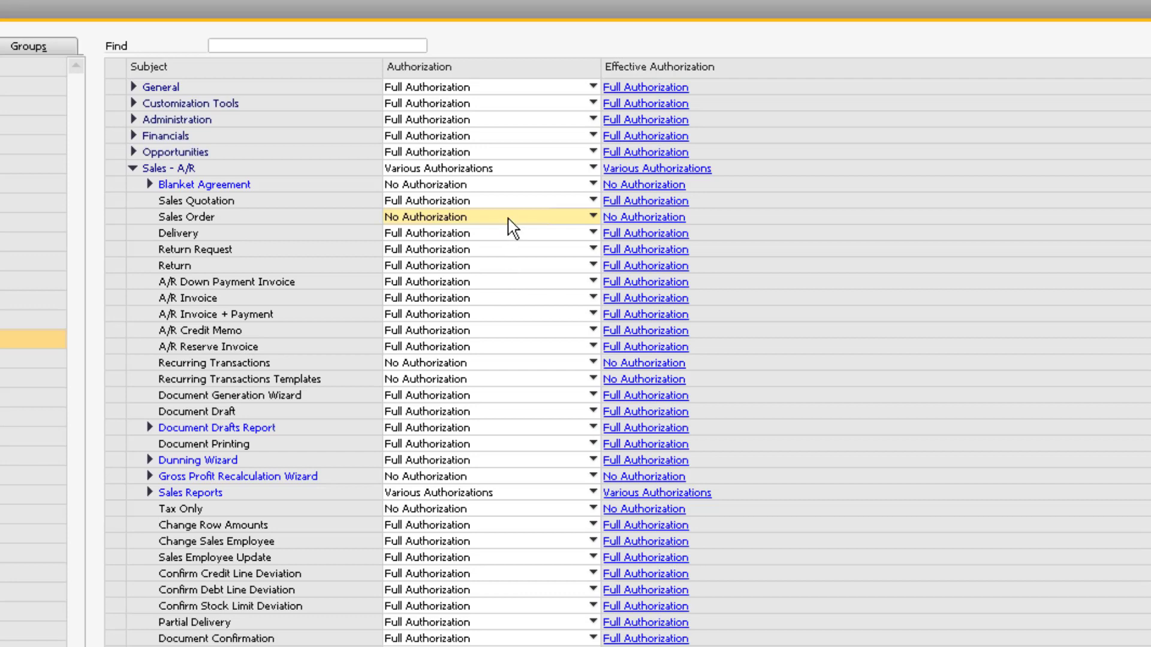
left_click(425, 217)
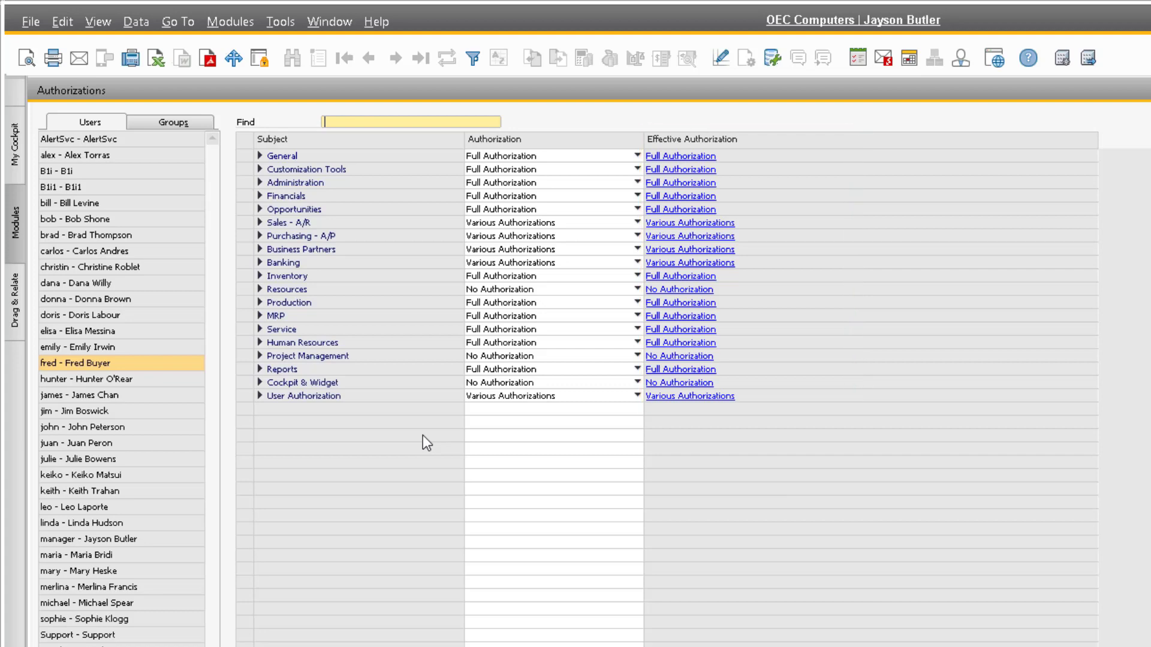
mouse_move(262, 226)
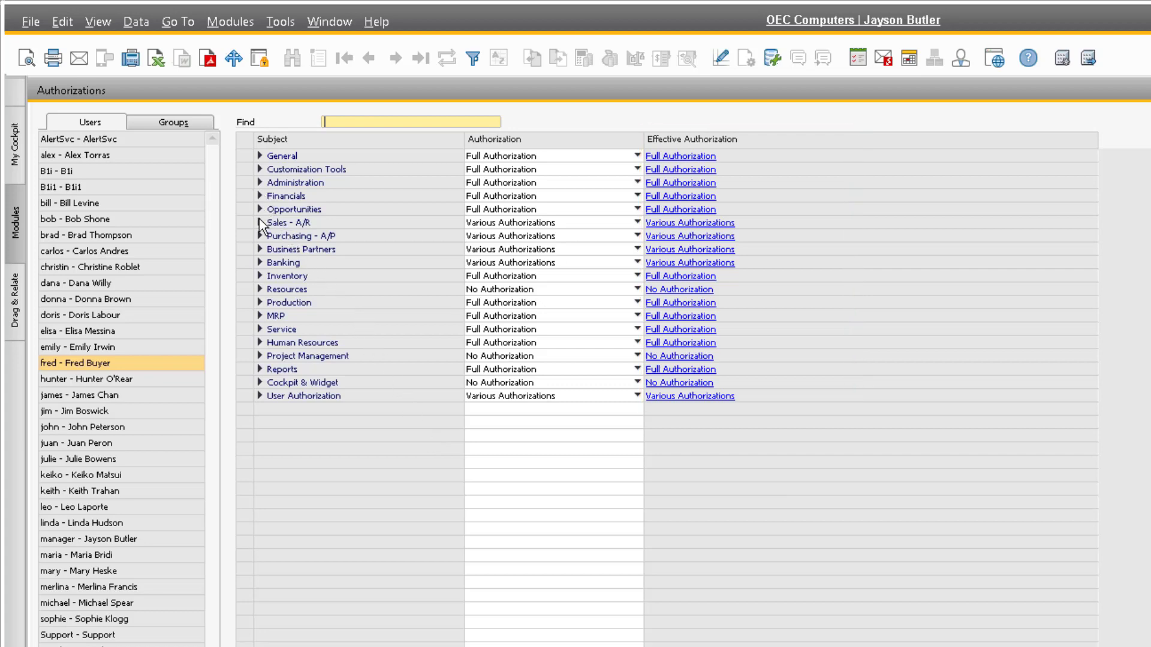
Step: Expand Fred Buyer's Sales - A/R subject to verify Sales Order shows No Authorization
left_click(258, 222)
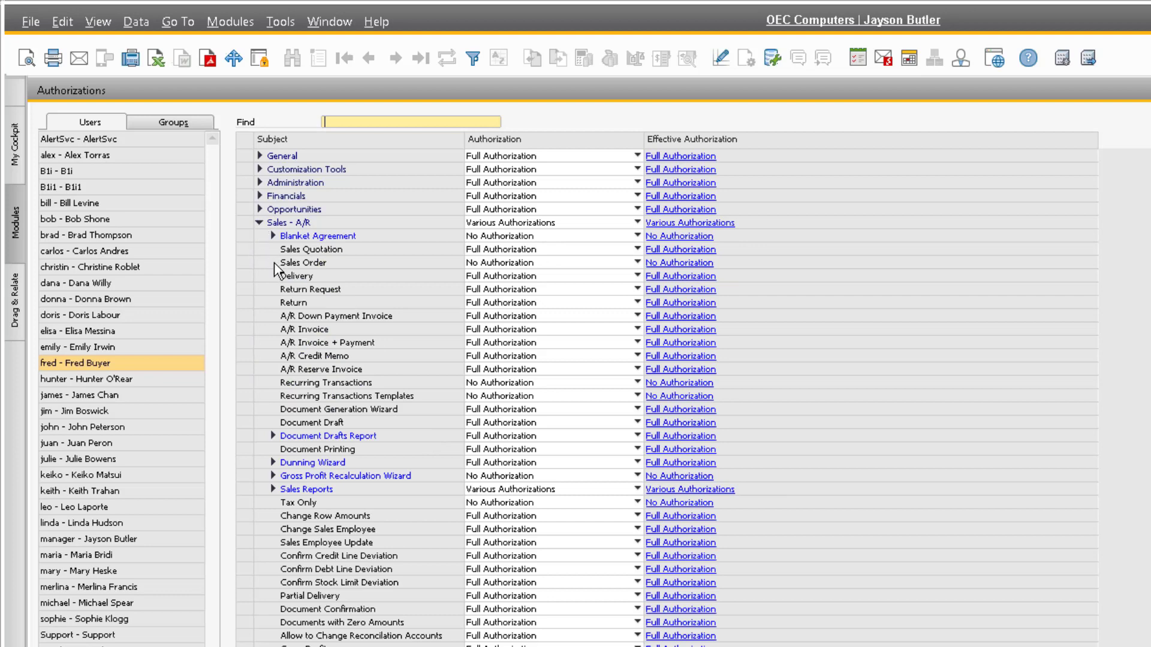
mouse_move(274, 272)
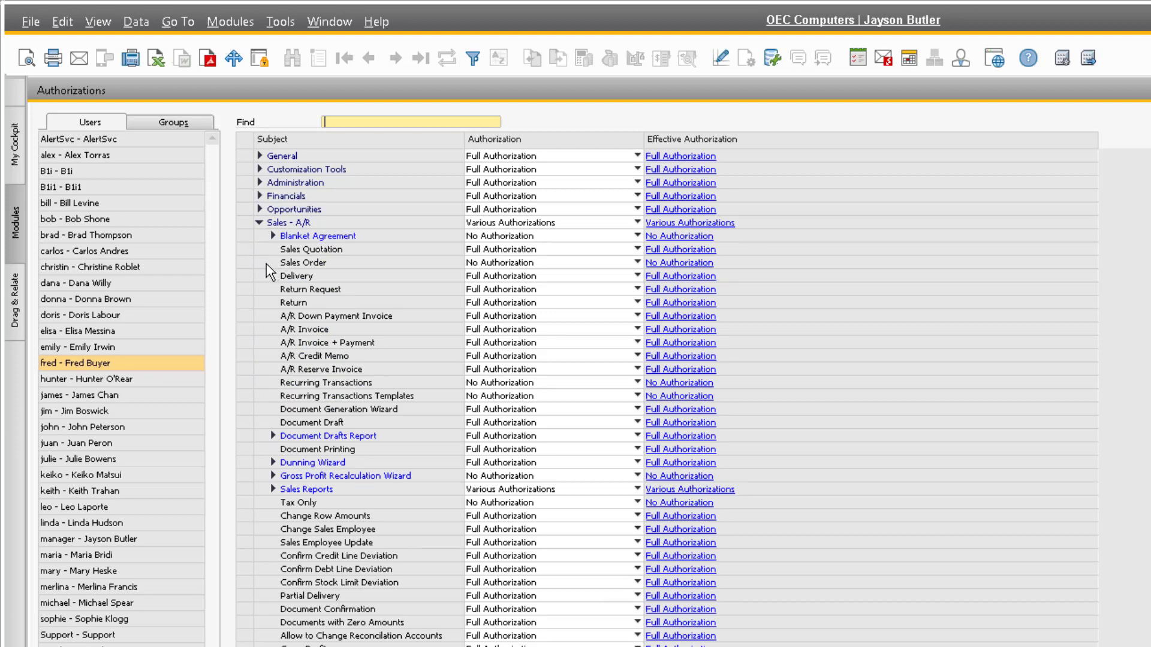
left_click(550, 262)
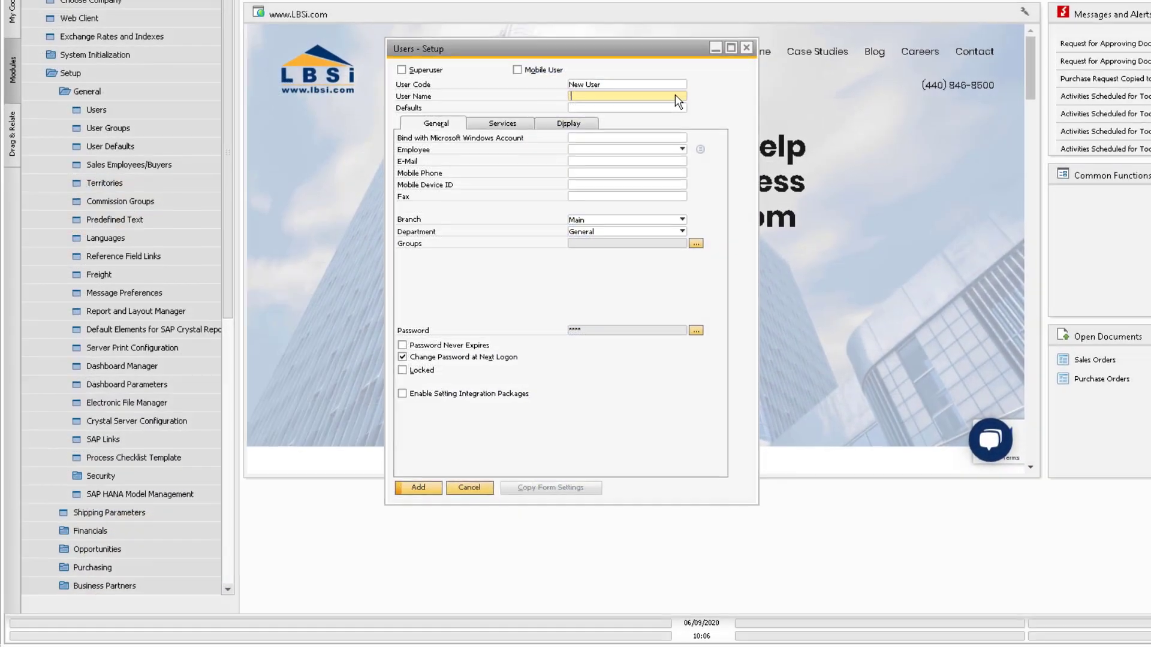
Step: Add a user named 'New User' and review its default authorizations
type("New User")
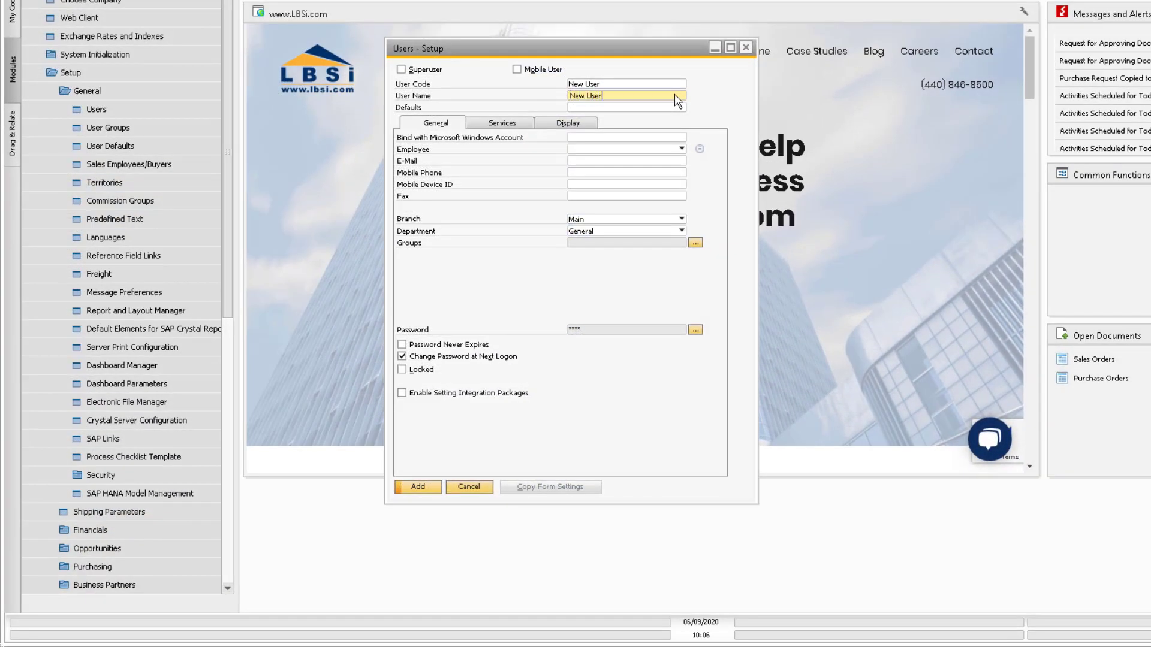
left_click(417, 487)
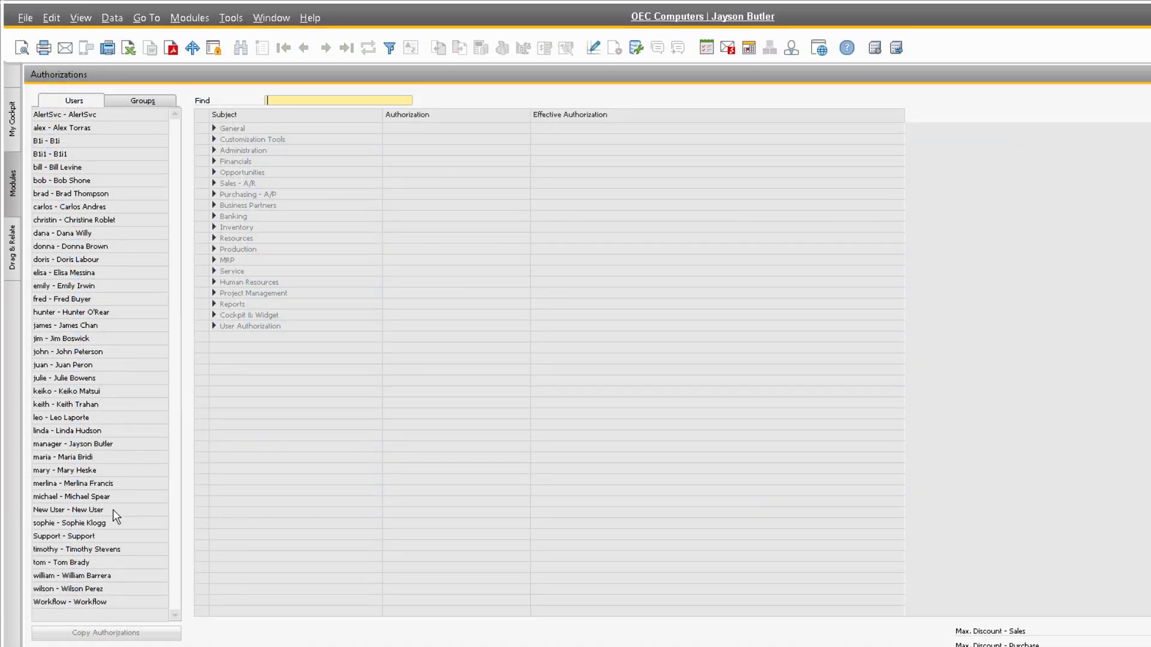
left_click(67, 510)
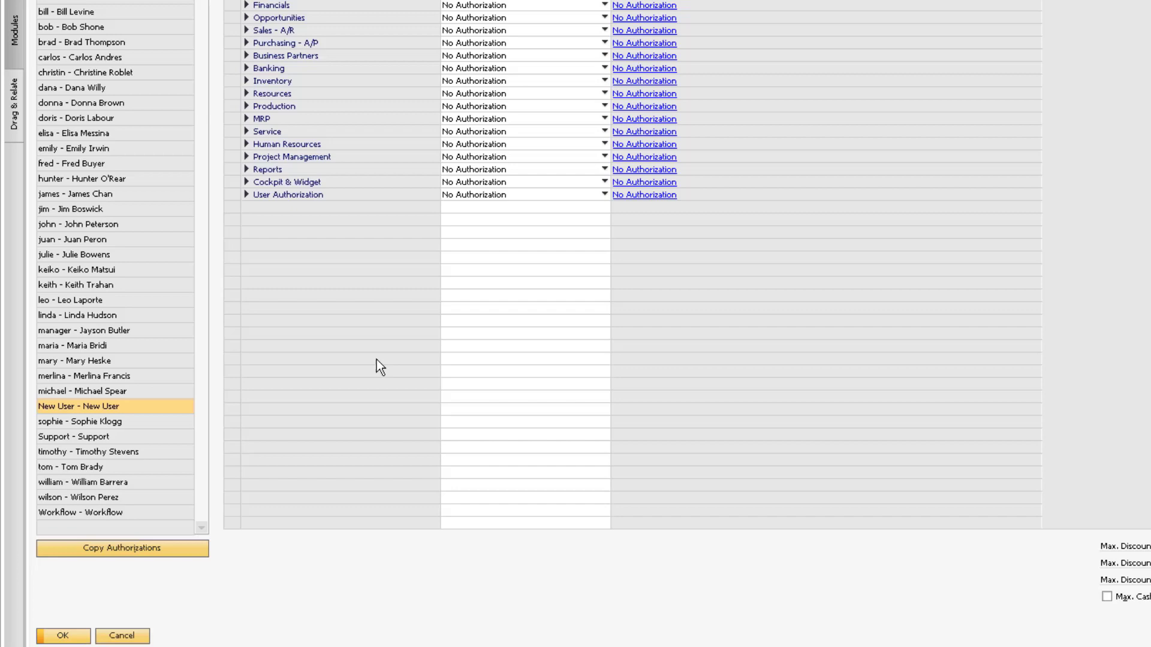
scroll("down", 3)
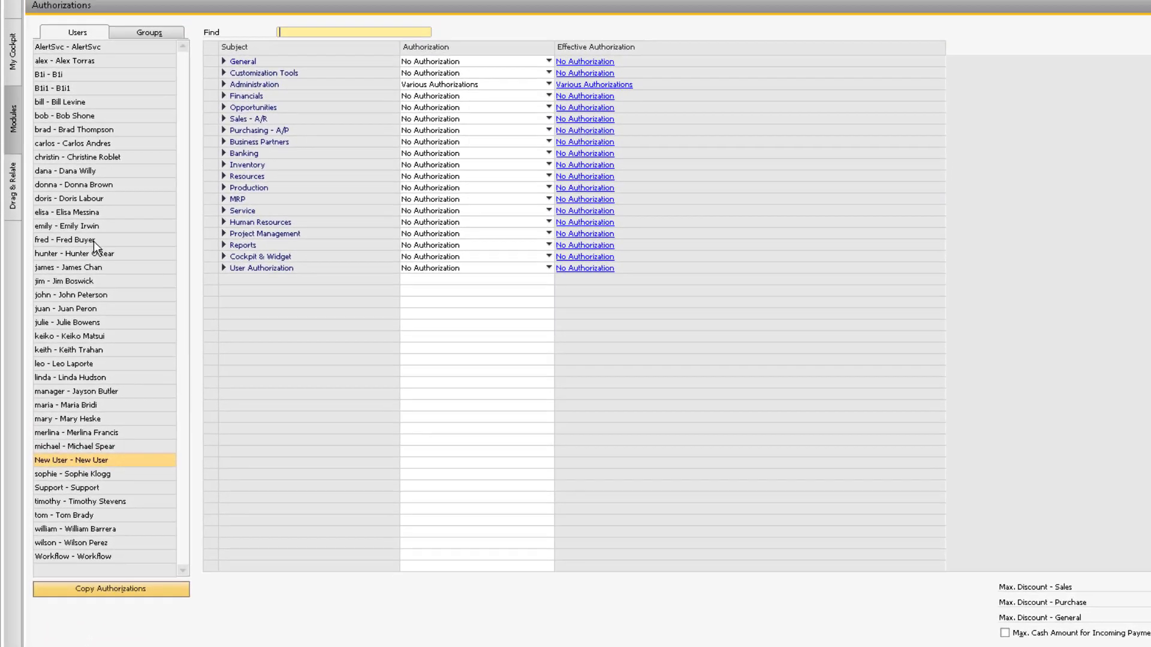
Step: Copy Fred Buyer's authorizations to New User and confirm the system message
left_click(66, 240)
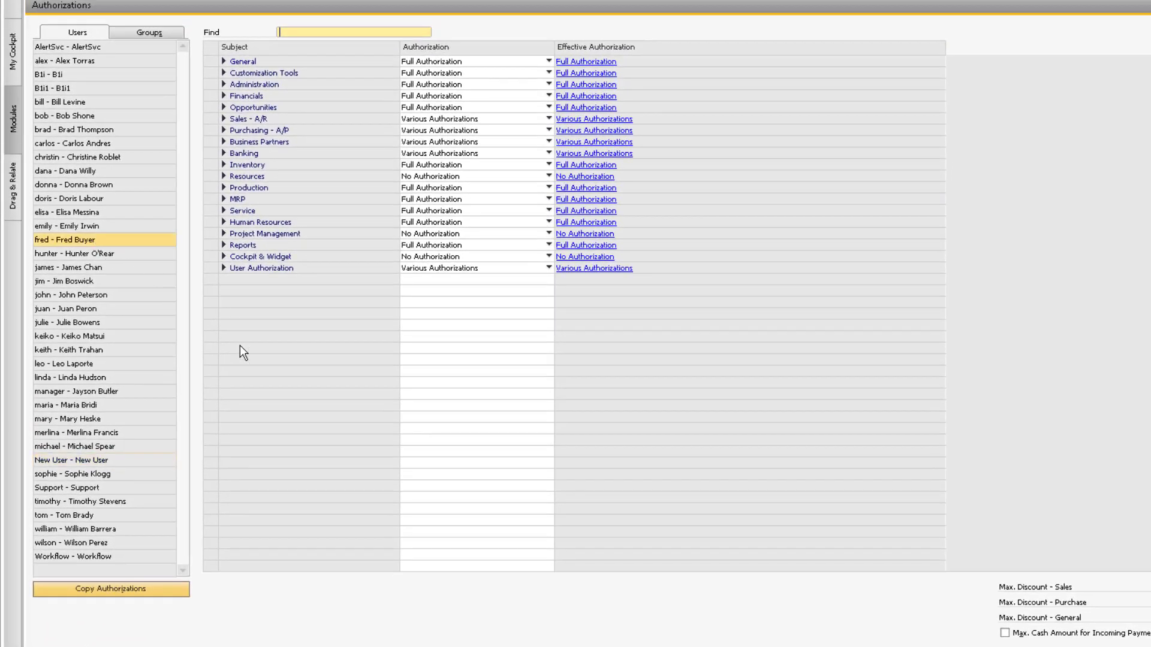
left_click(110, 588)
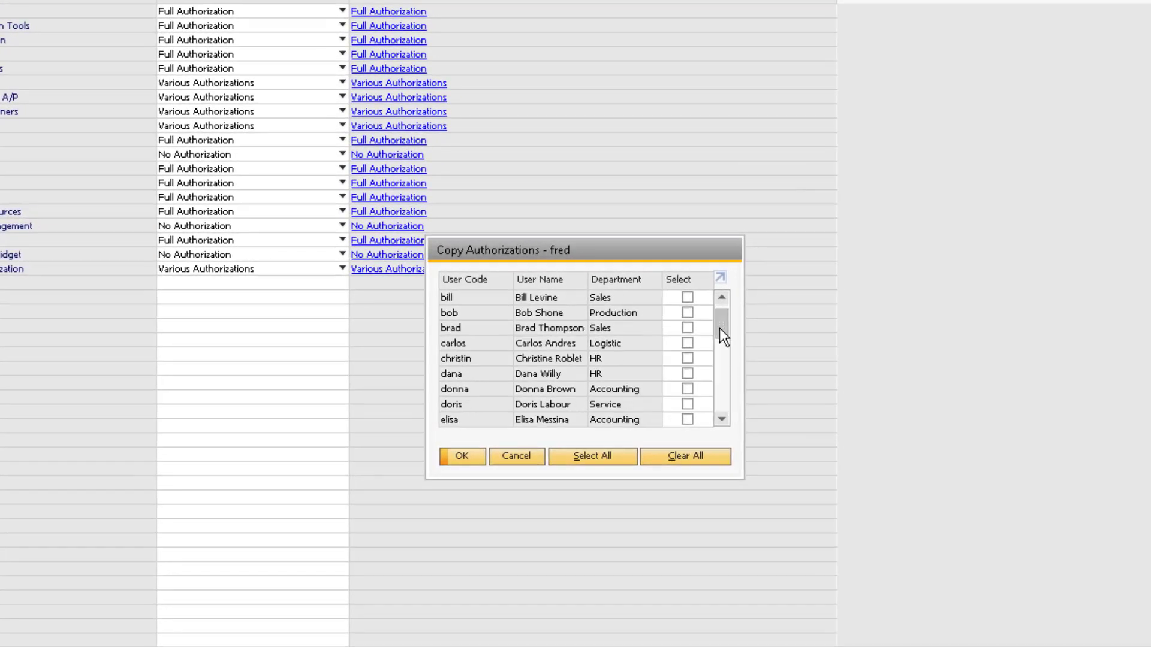
scroll("down", 3)
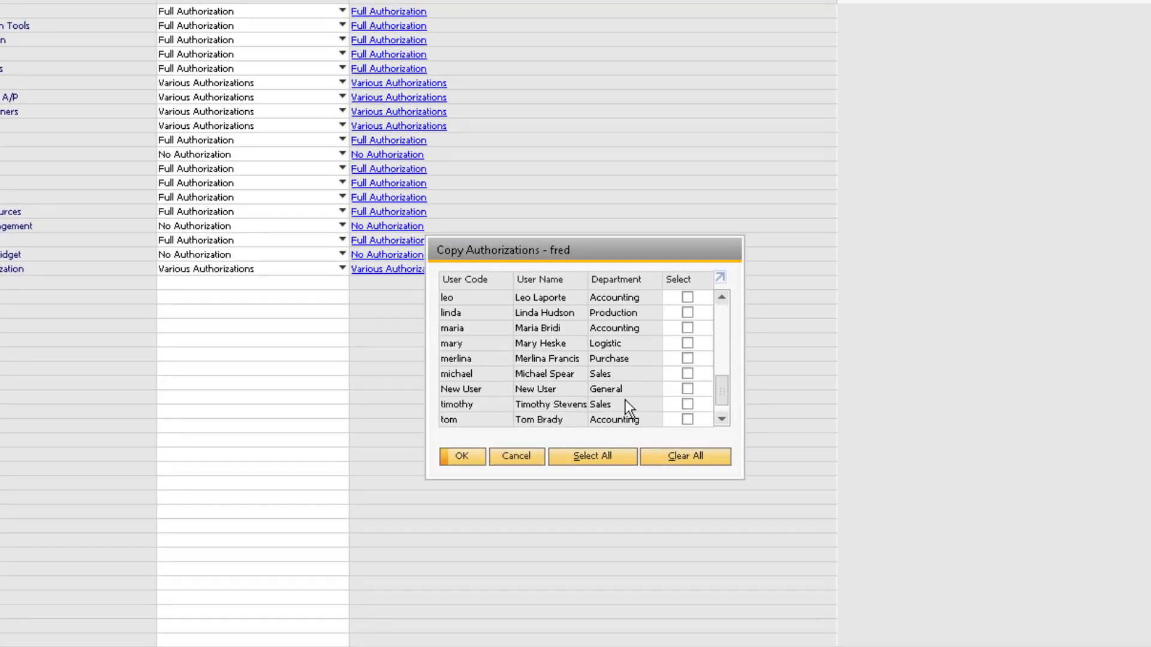
left_click(687, 389)
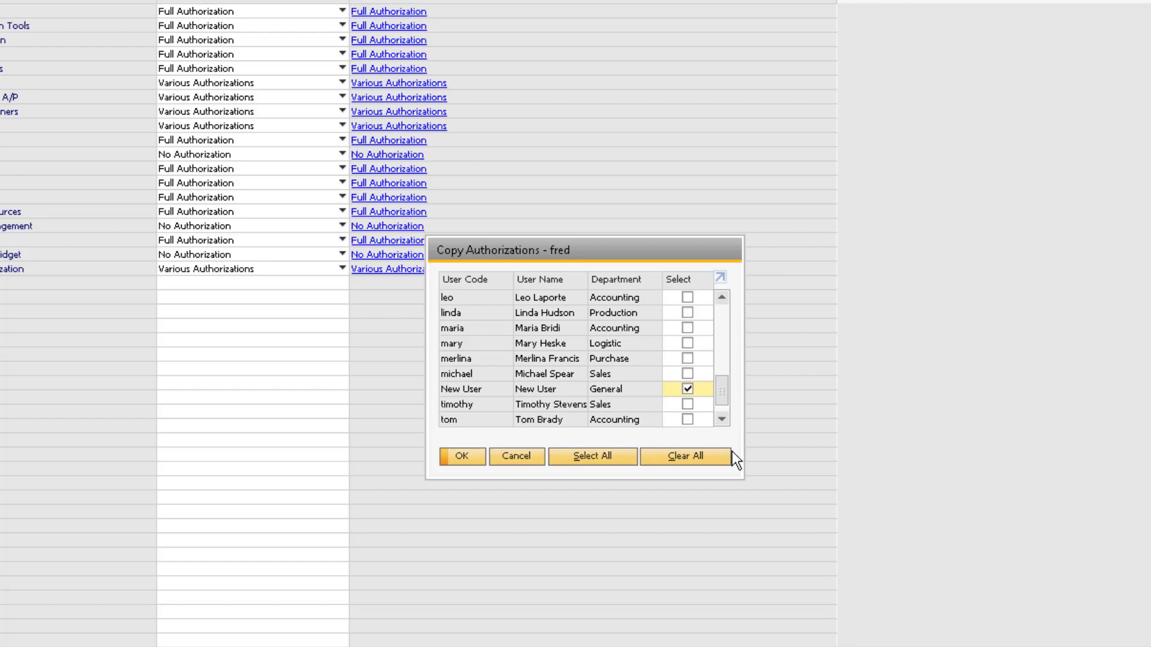
left_click(461, 455)
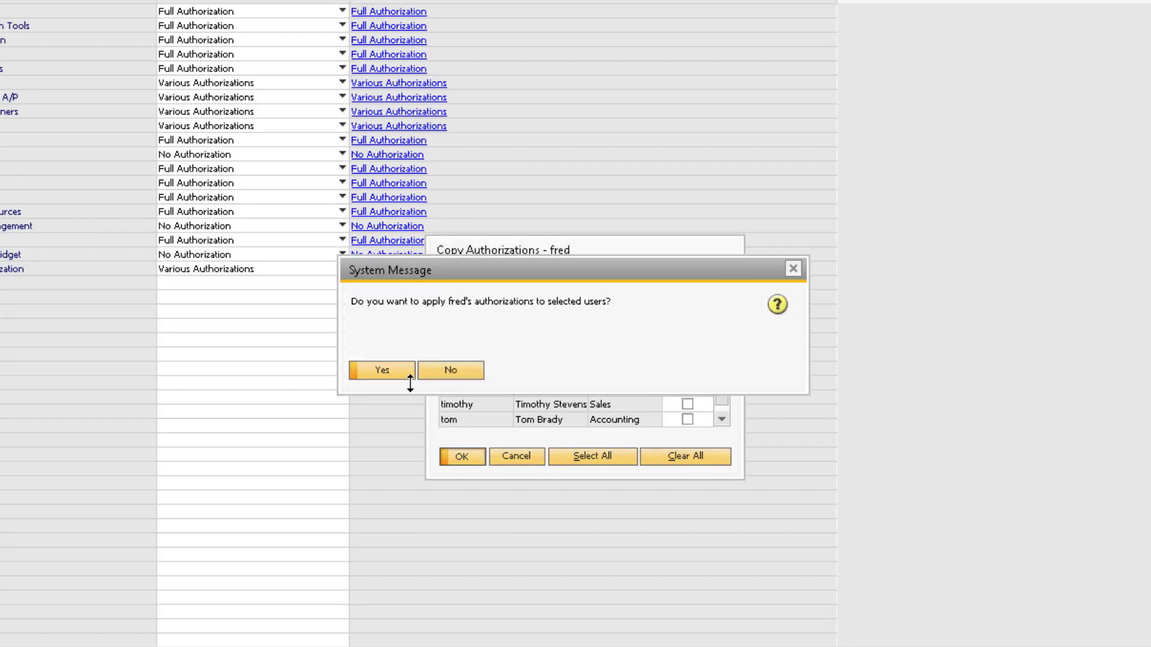
left_click(381, 369)
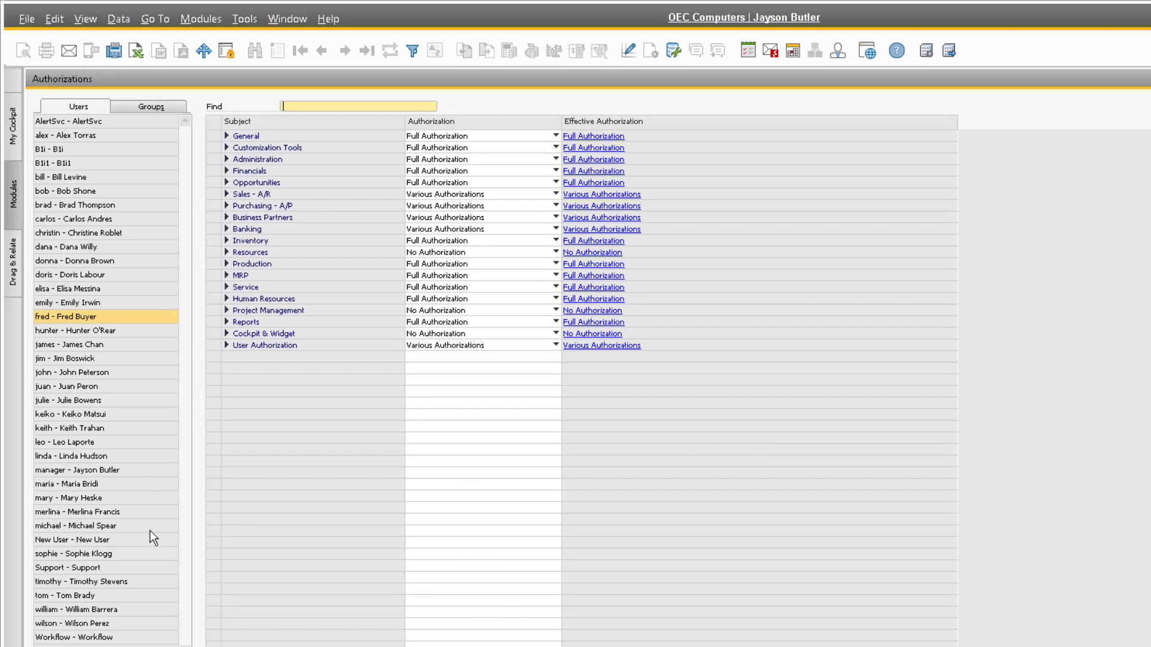
Step: Review New User's copied authorizations, including maximum discounts of 100
left_click(72, 539)
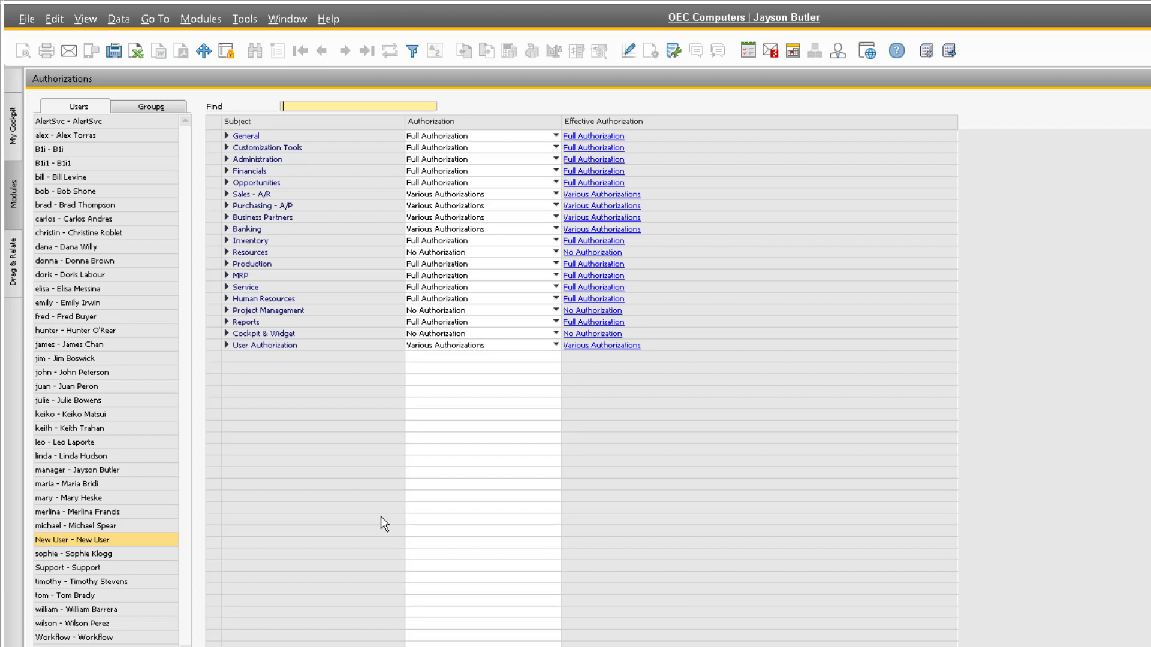
mouse_move(323, 402)
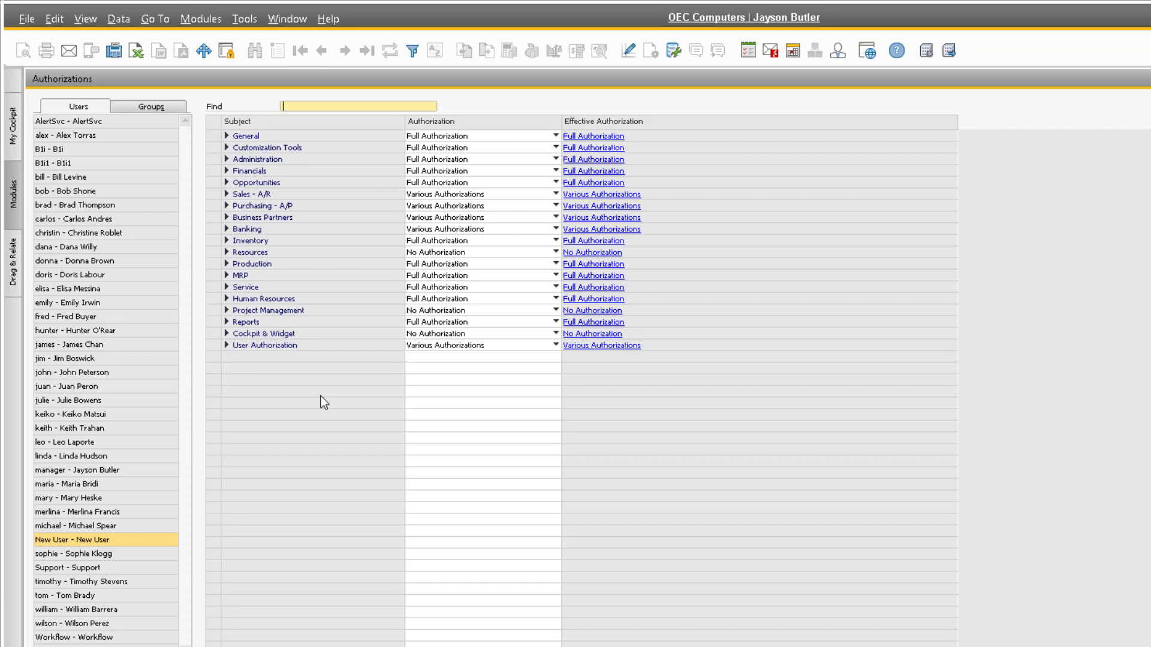
left_click(65, 317)
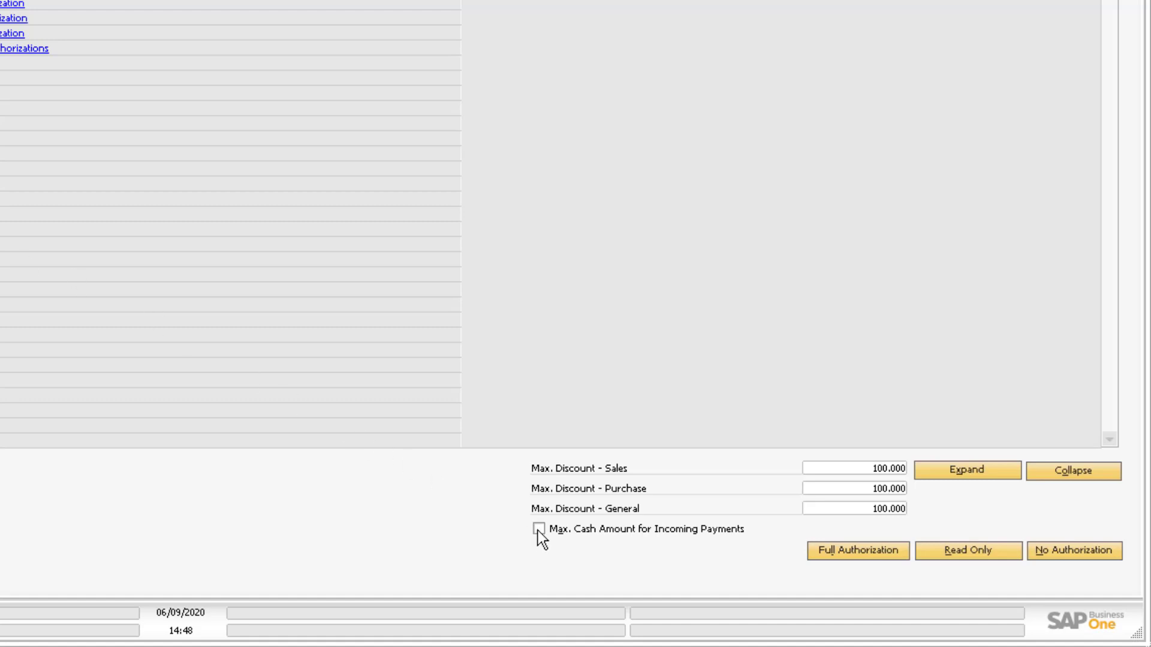
Step: Enable New User's Max. Cash Amount for Incoming Payments and enter 5000
left_click(539, 529)
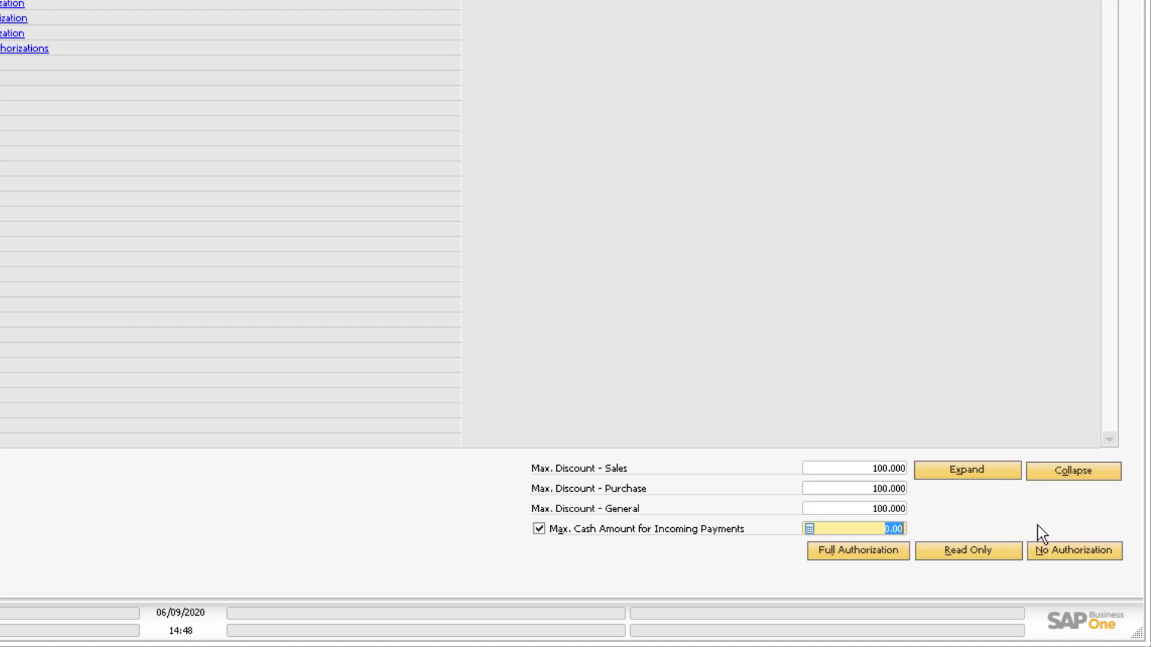
type("5000")
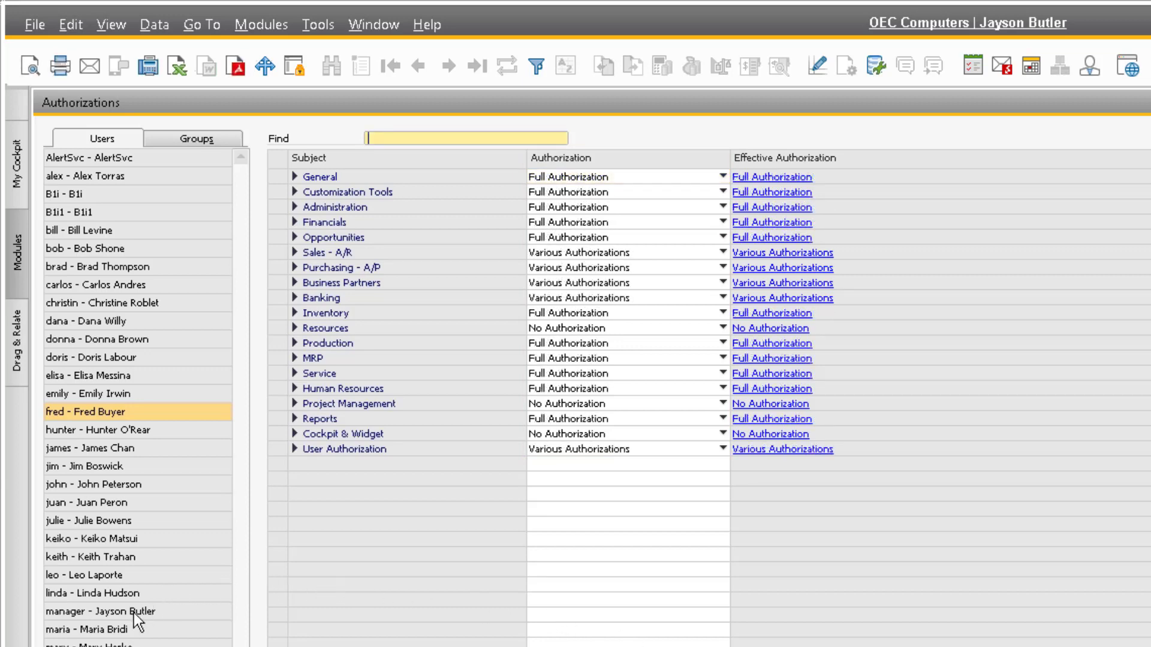
left_click(110, 611)
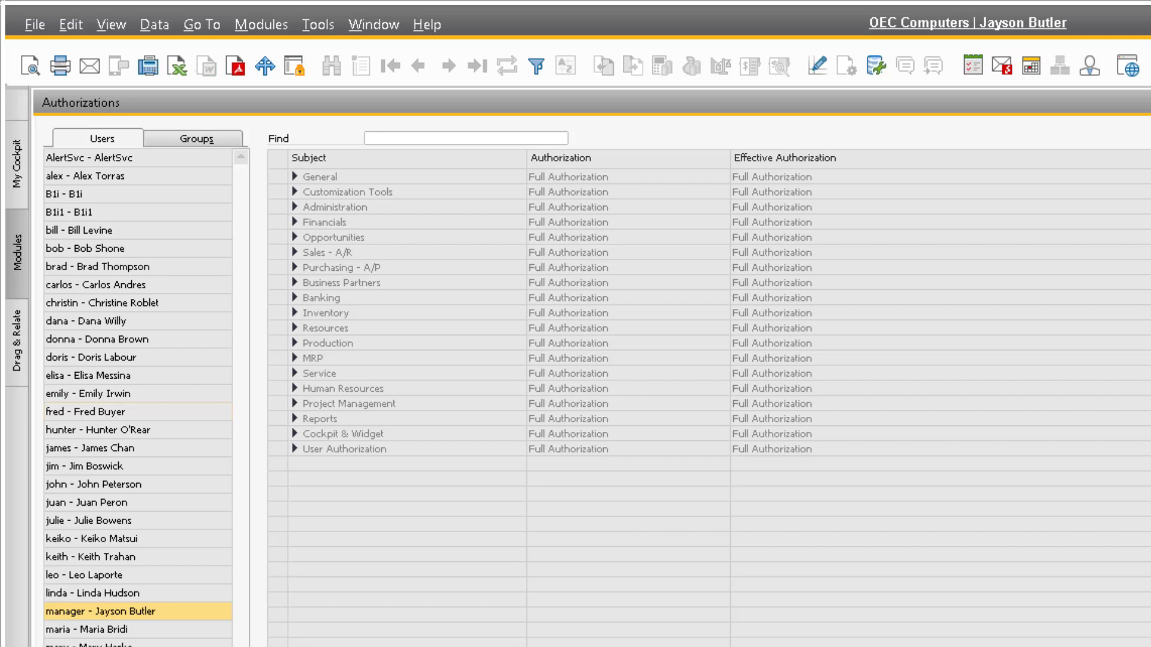
left_click(110, 411)
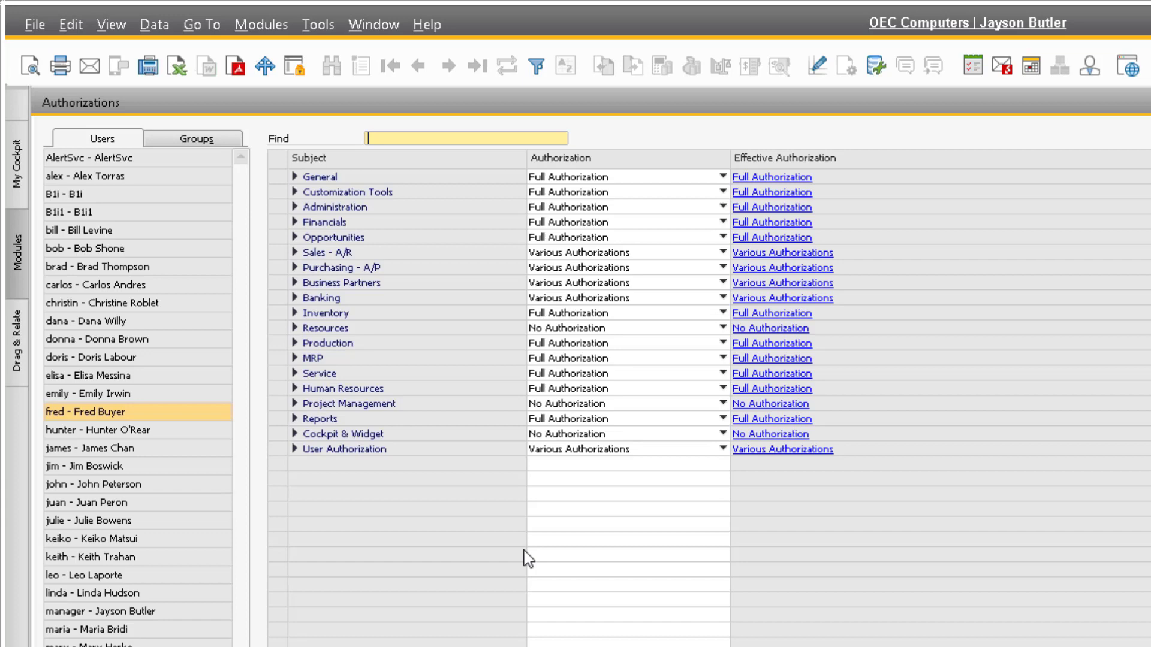
mouse_move(205, 295)
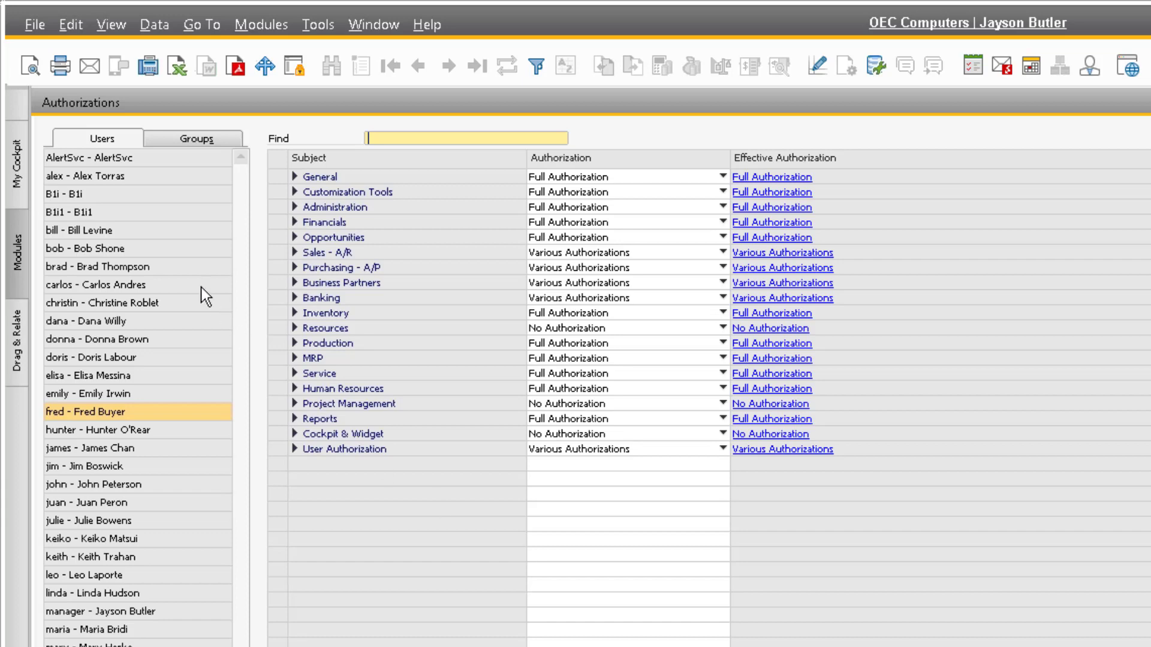
left_click(110, 230)
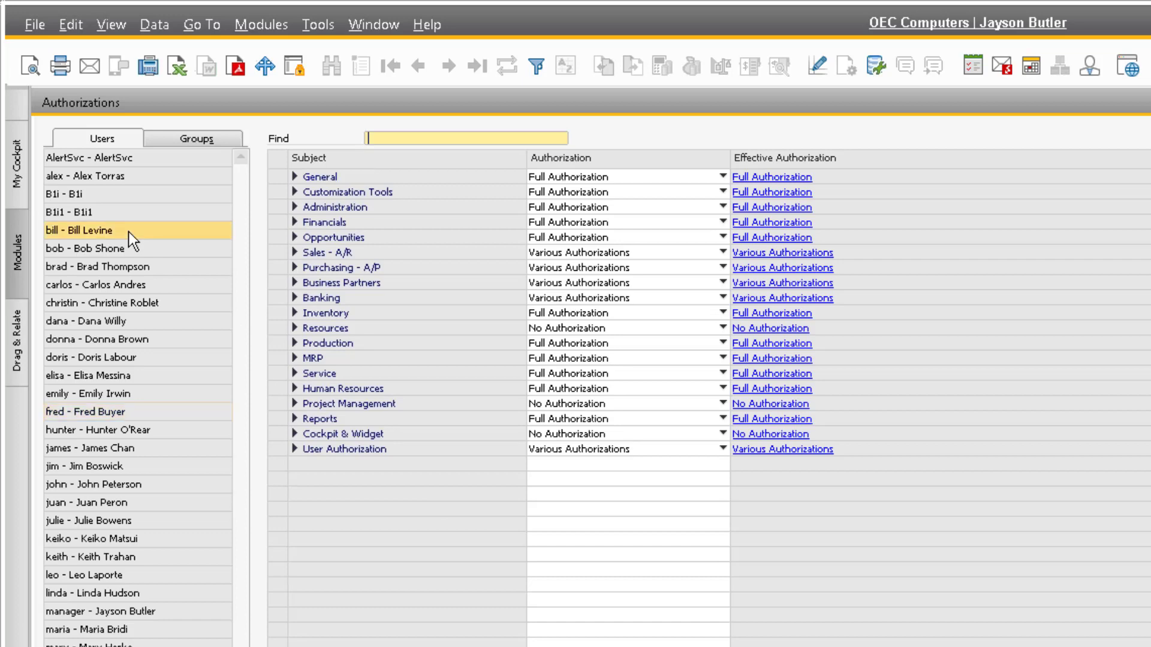
left_click(293, 252)
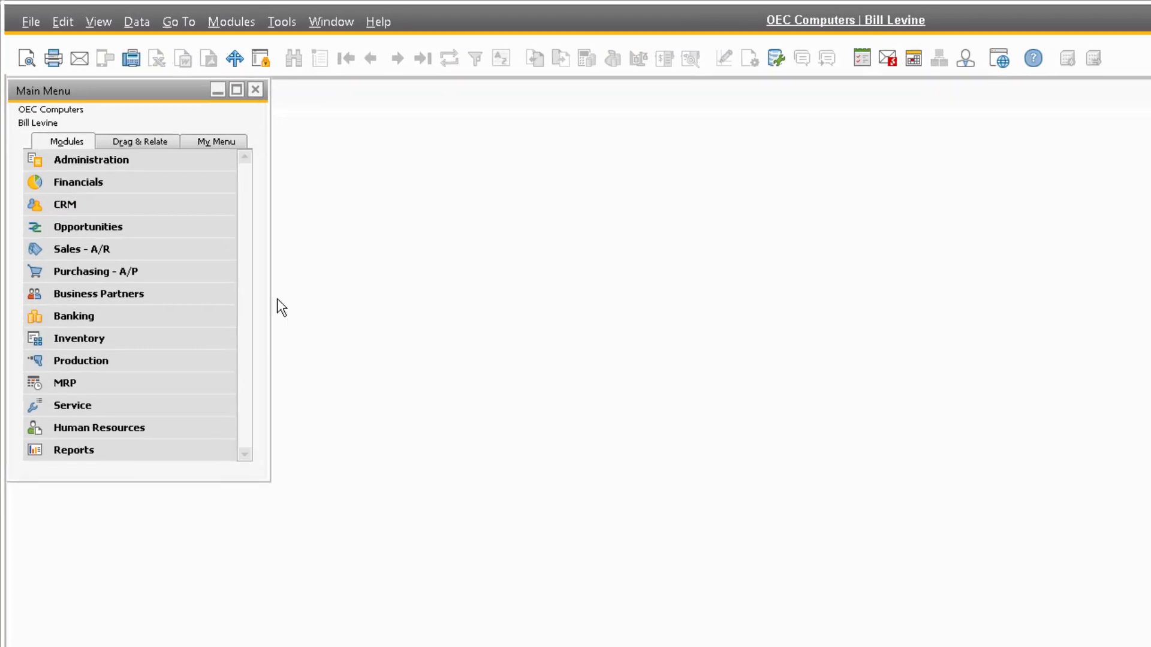
Step: Try opening a new Sales Order from Sales - A/R, triggering the permission override
left_click(81, 249)
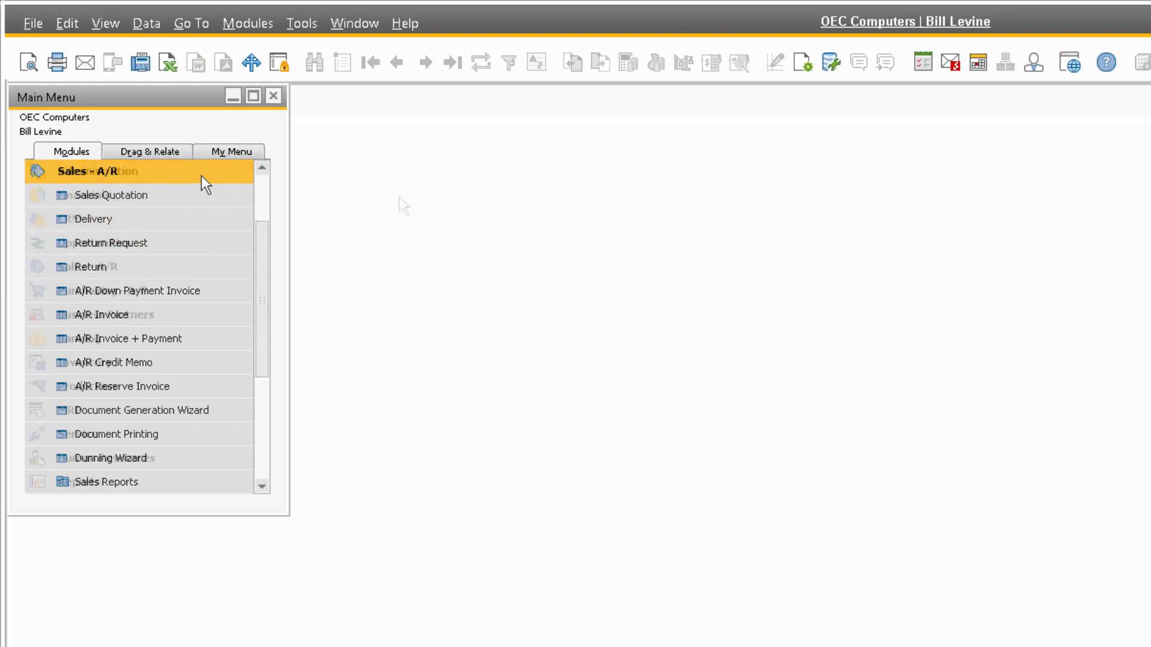
left_click(247, 23)
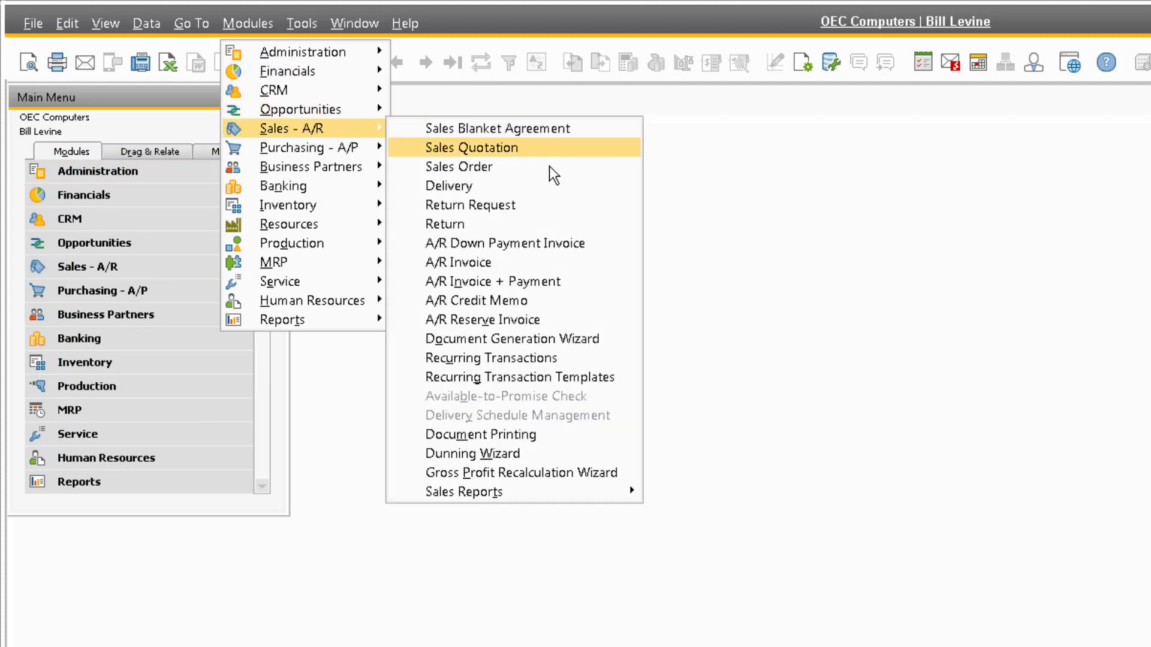
left_click(459, 167)
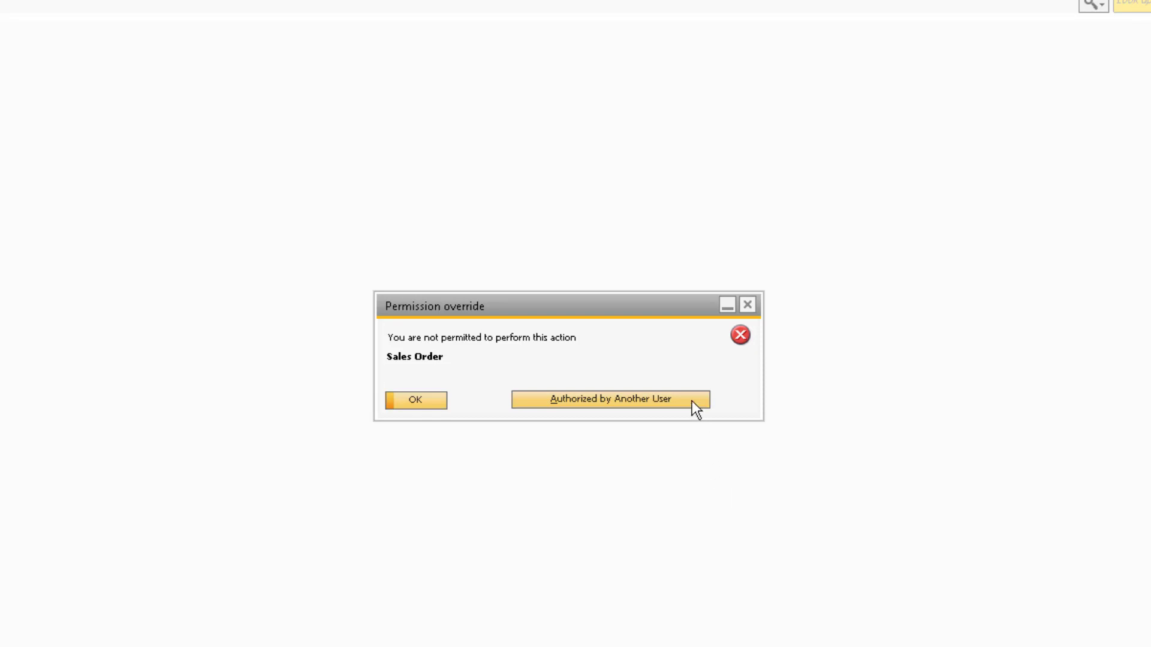
left_click(610, 399)
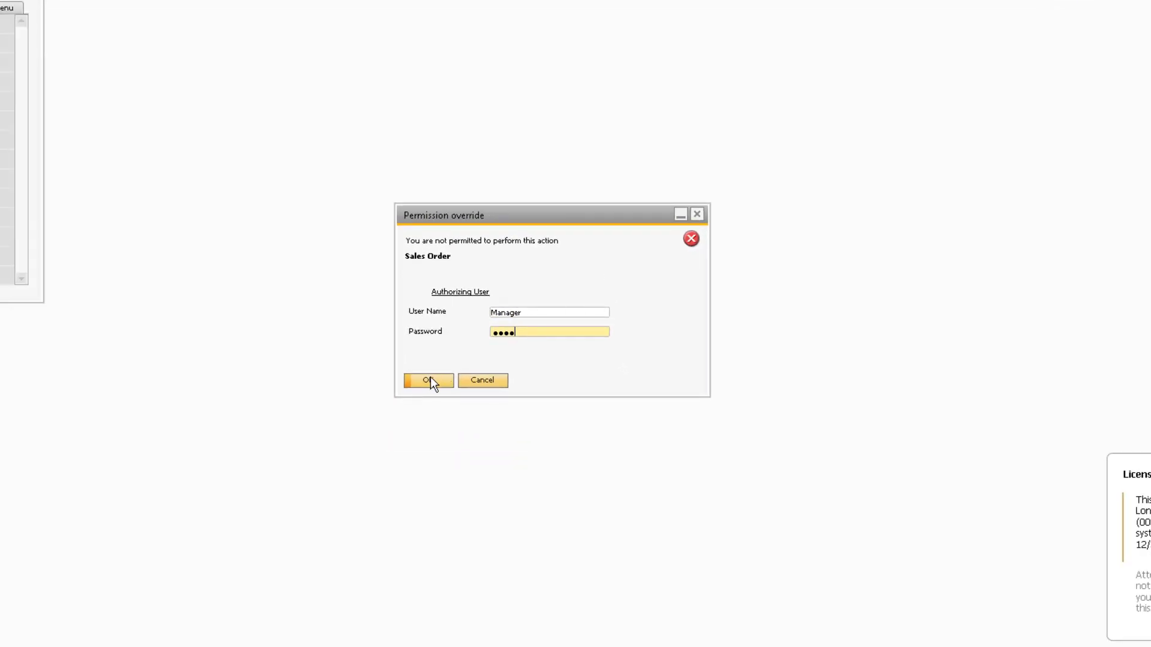
left_click(429, 380)
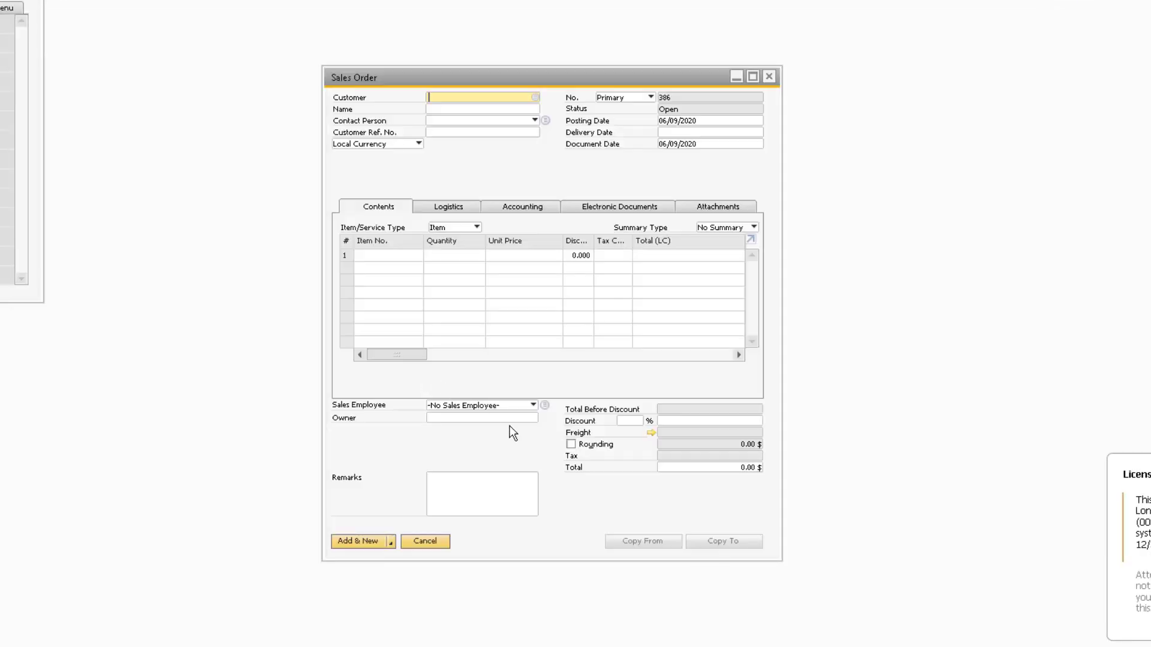
mouse_move(546, 461)
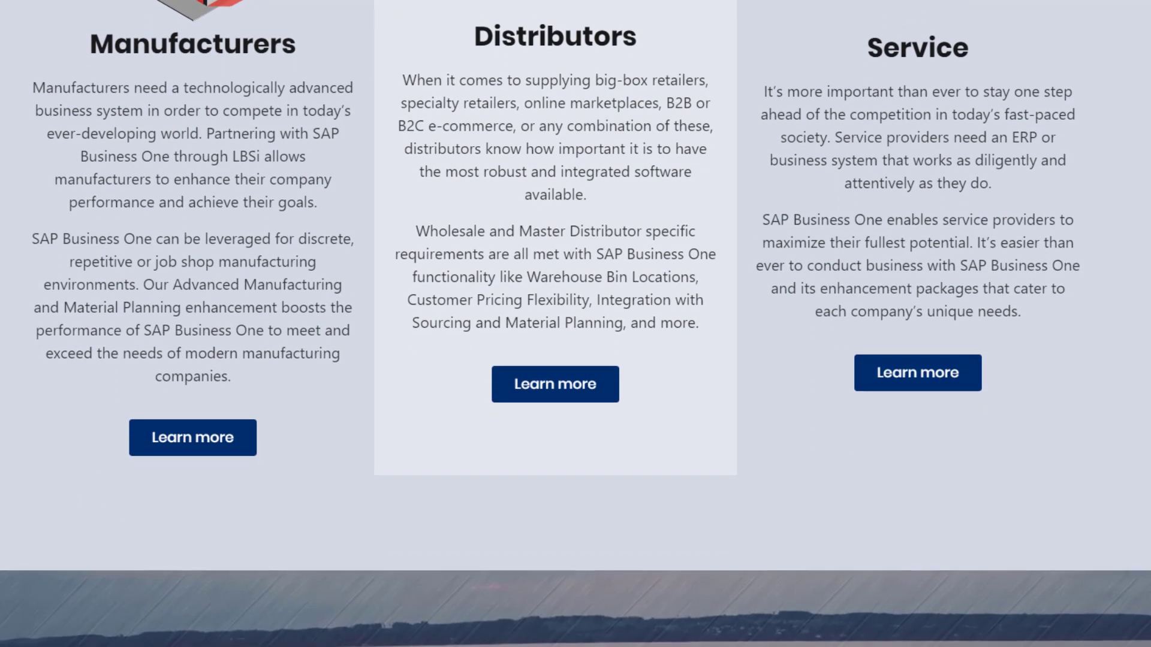
scroll("down", 3)
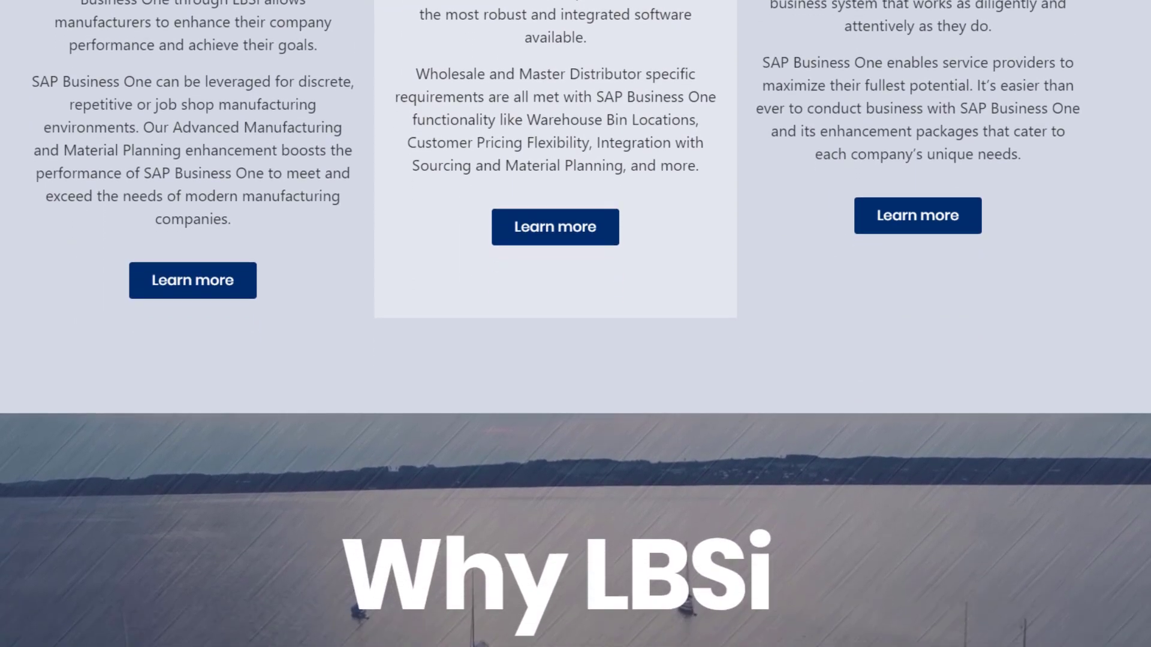
scroll("down", 3)
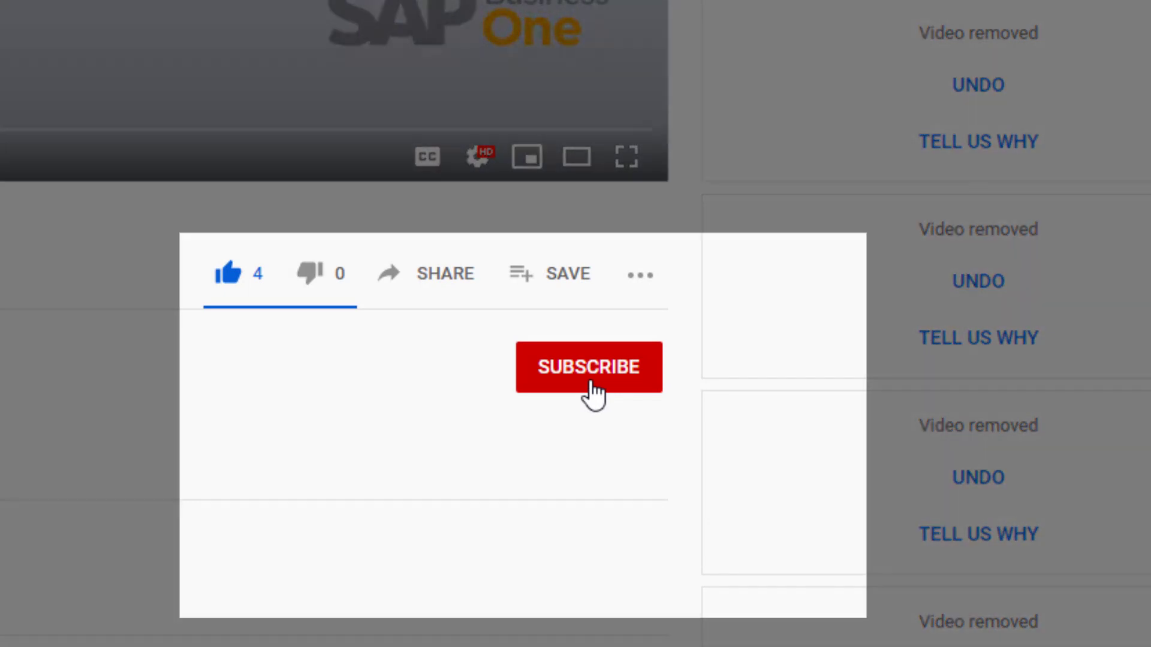
Step: Subscribe to LBSi on YouTube with notifications on, and visit its channel page
left_click(588, 366)
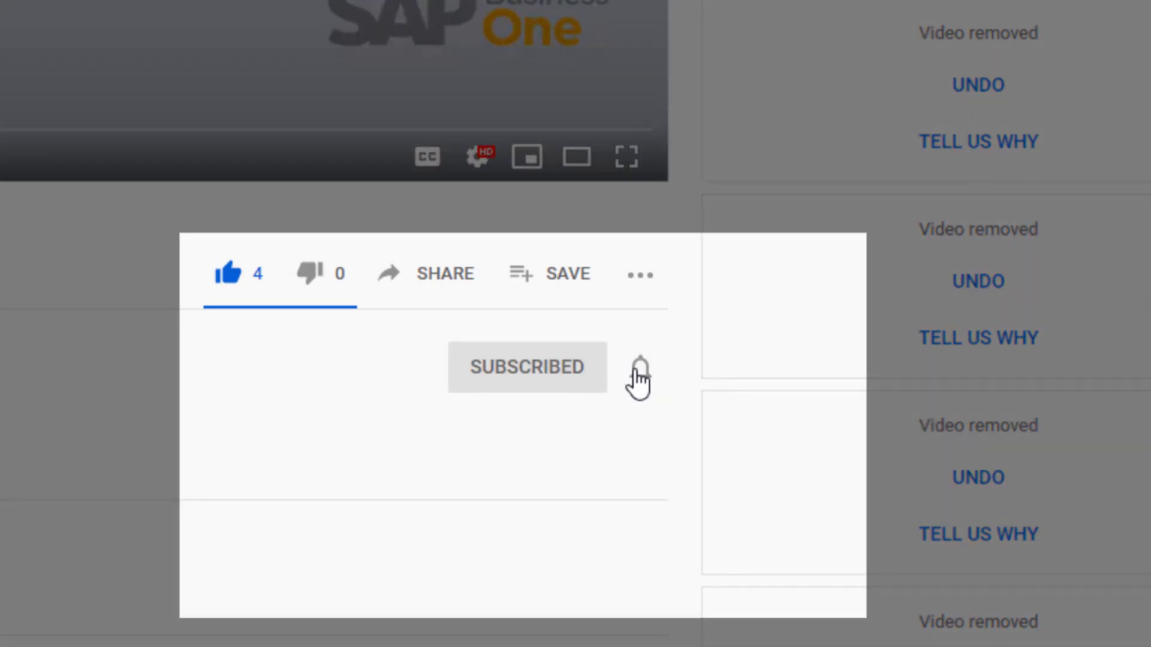
left_click(640, 367)
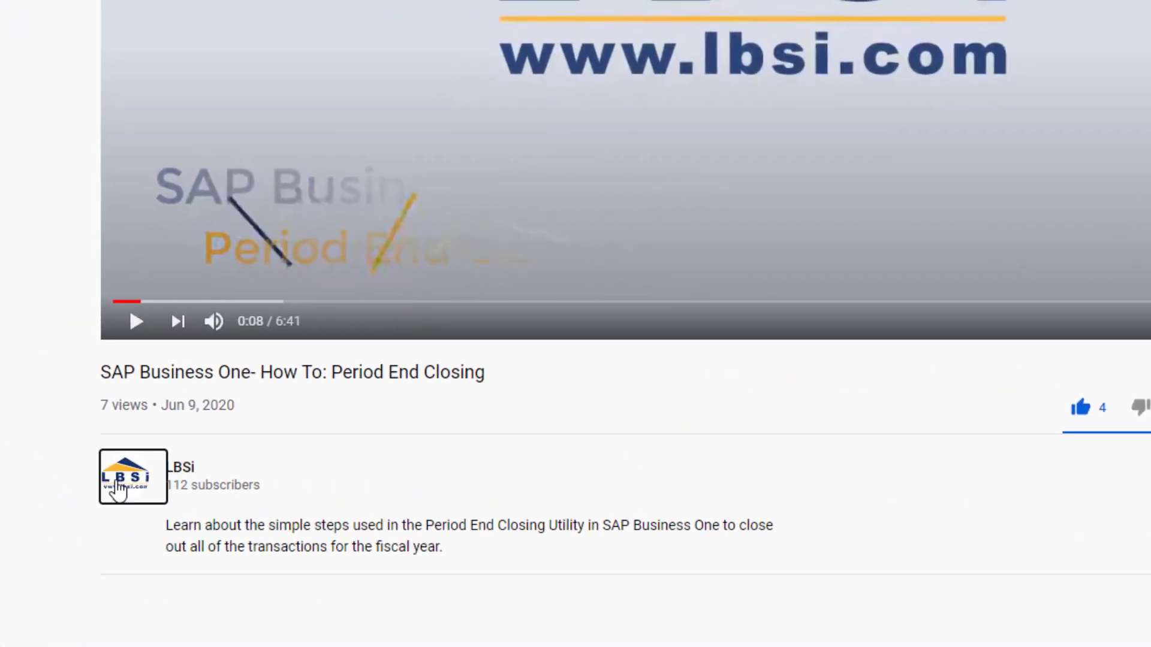
left_click(133, 477)
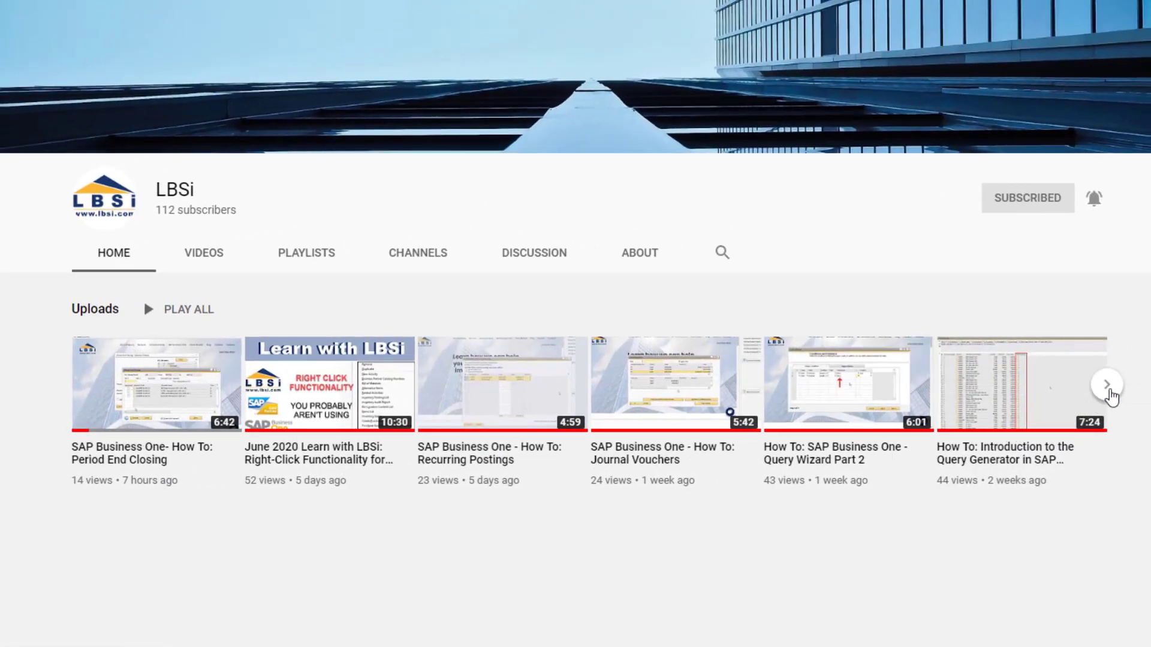
left_click(1108, 384)
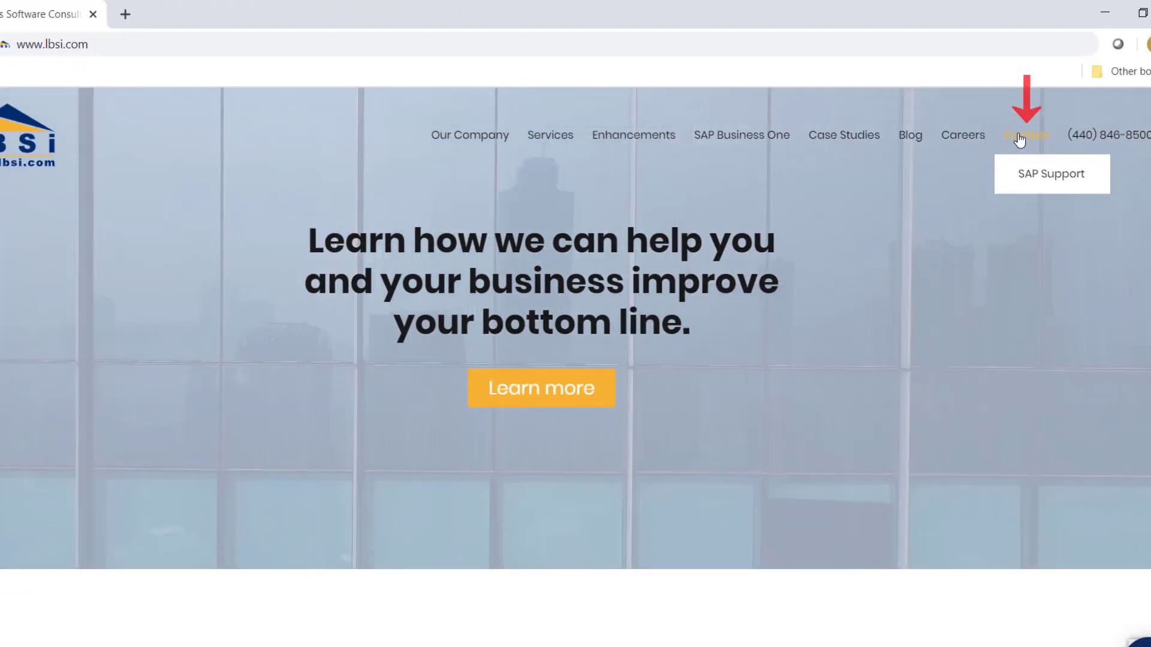
left_click(1026, 135)
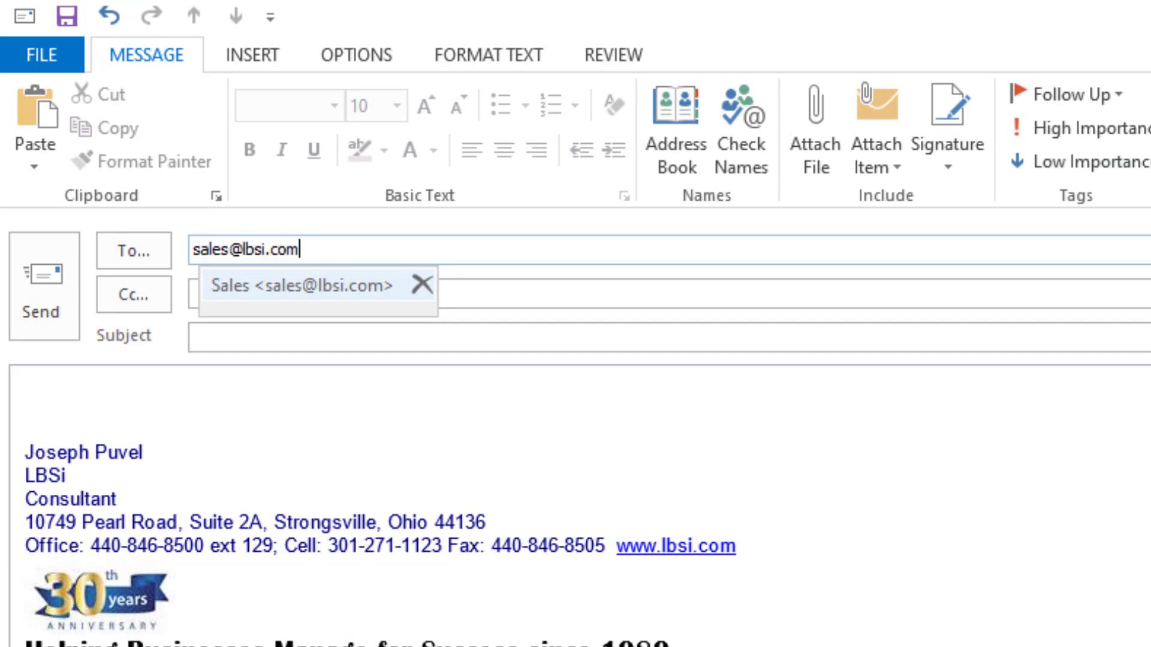
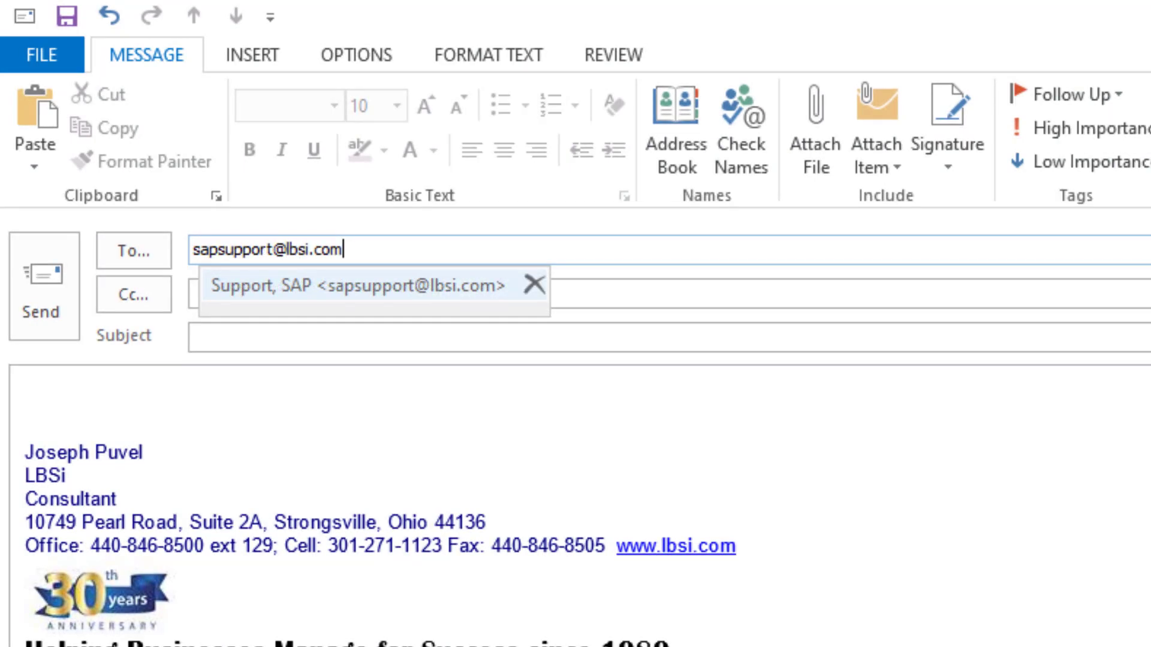